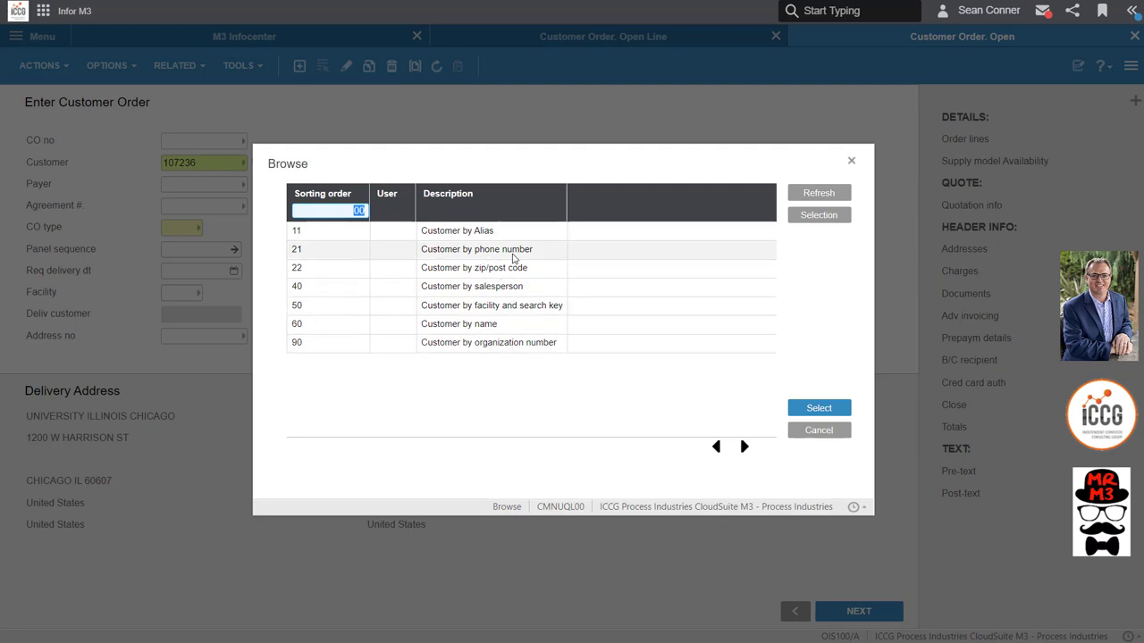
mouse_move(476, 305)
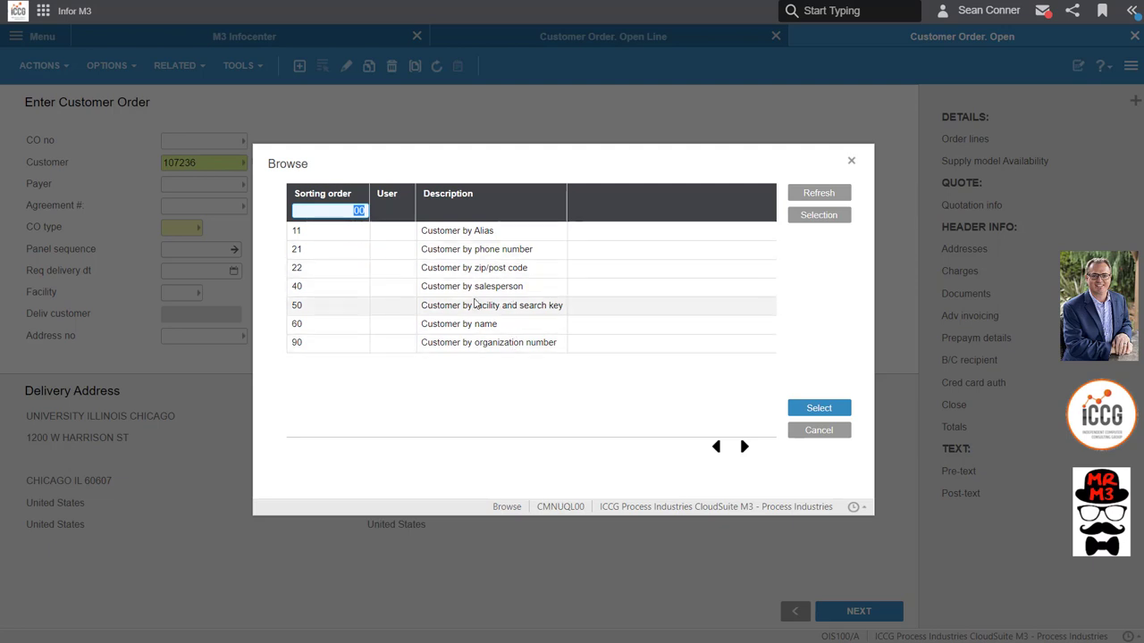
mouse_move(500, 255)
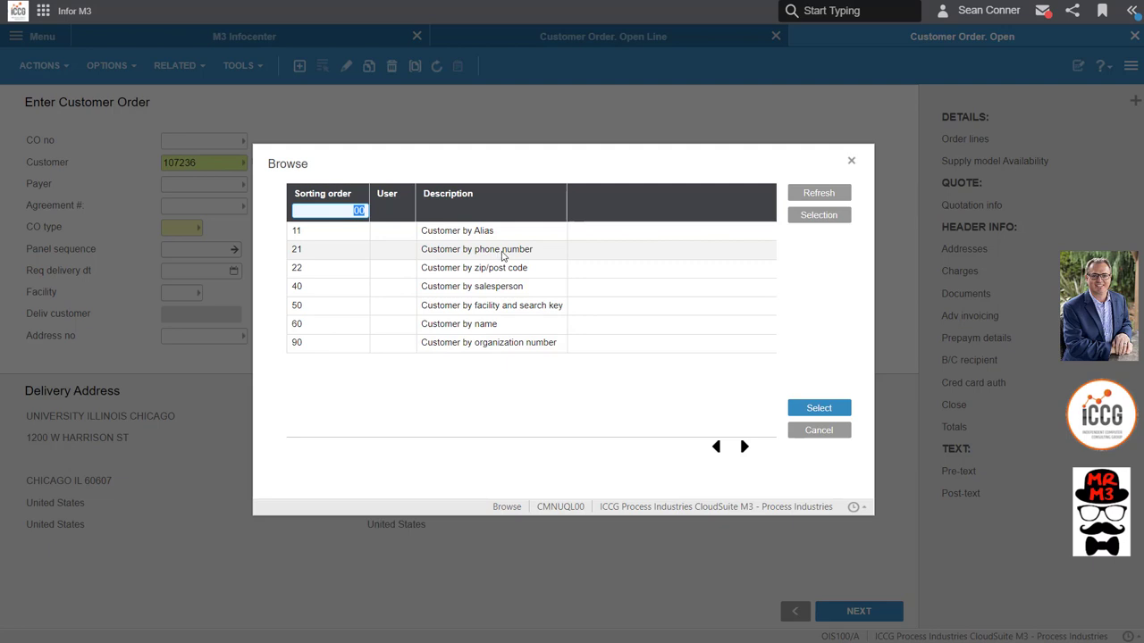
mouse_move(498, 293)
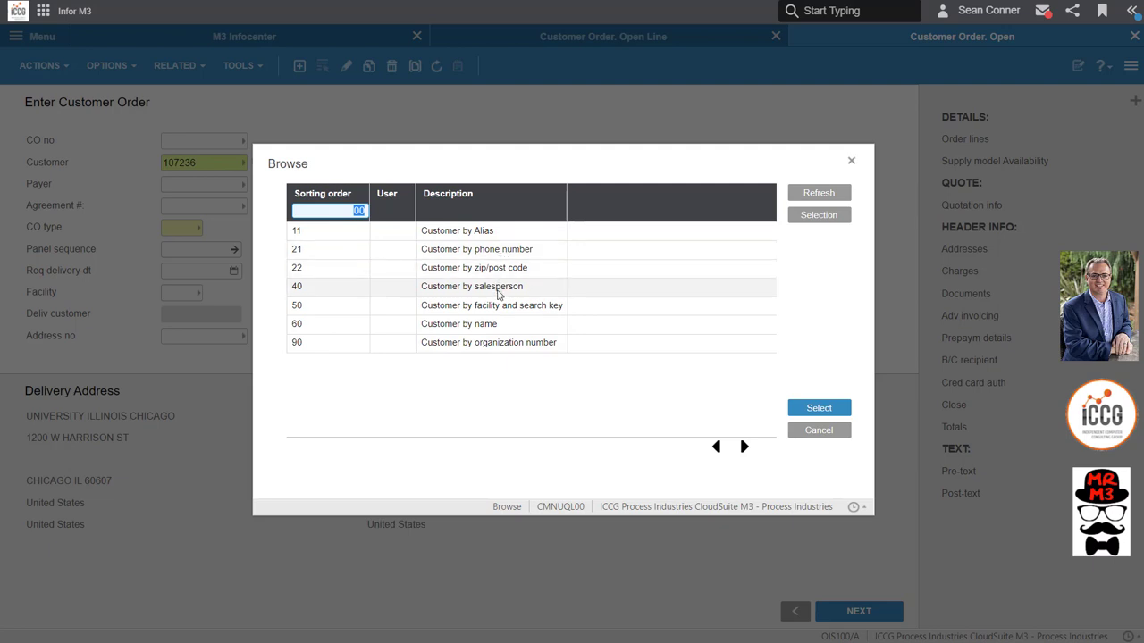
Choose sorting order 60 to list customers by name in the browse window
left_click(818, 215)
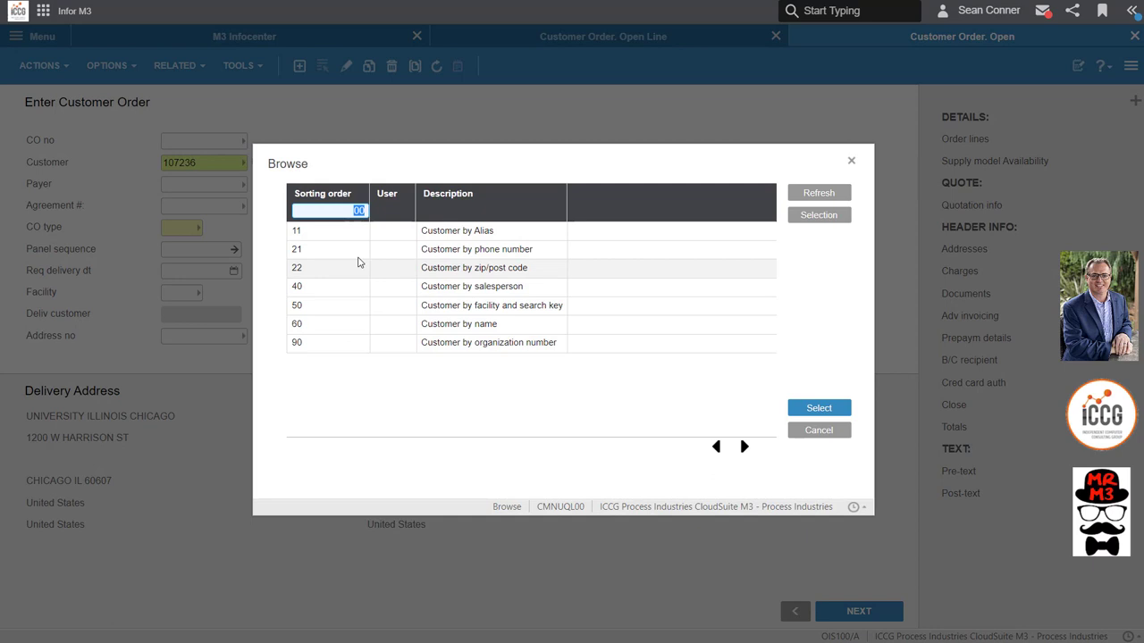
left_click(458, 323)
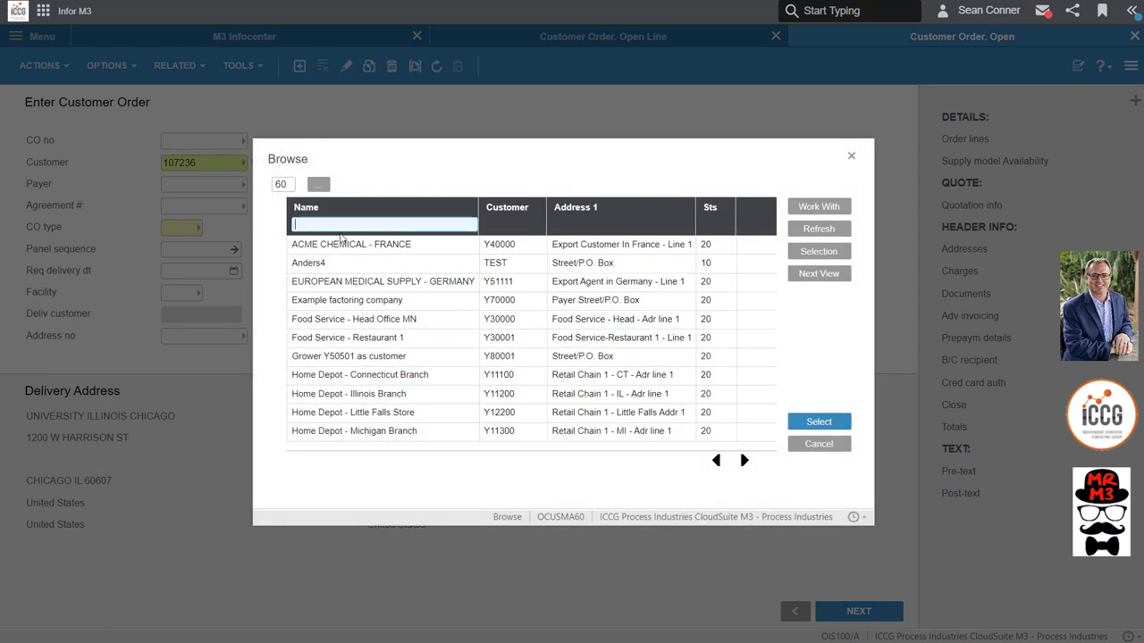
type("1")
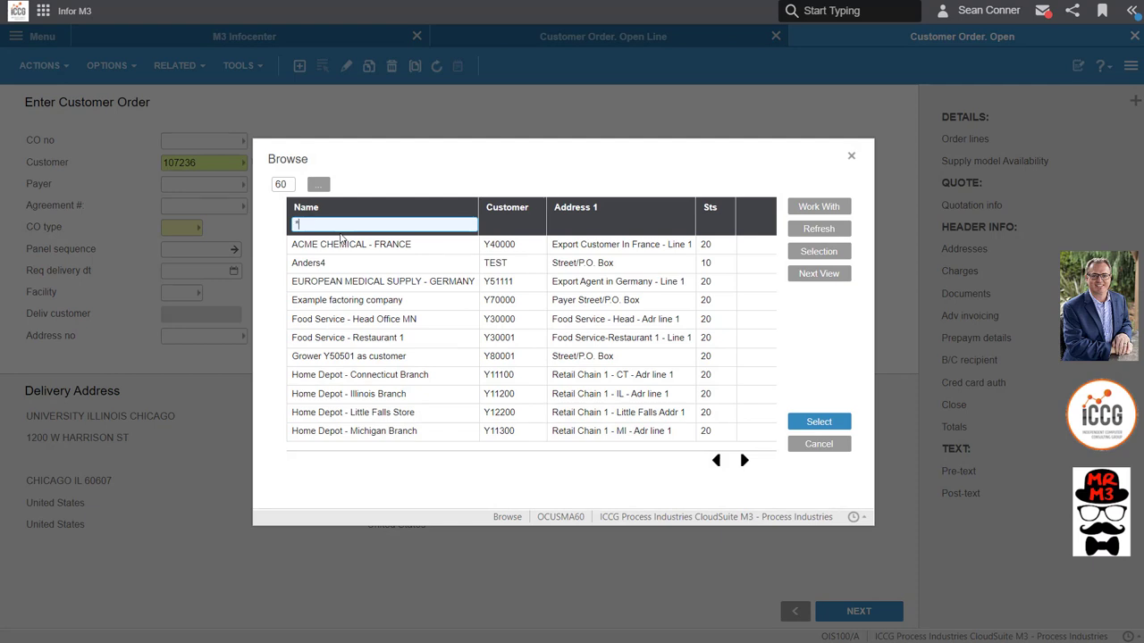
type("*s")
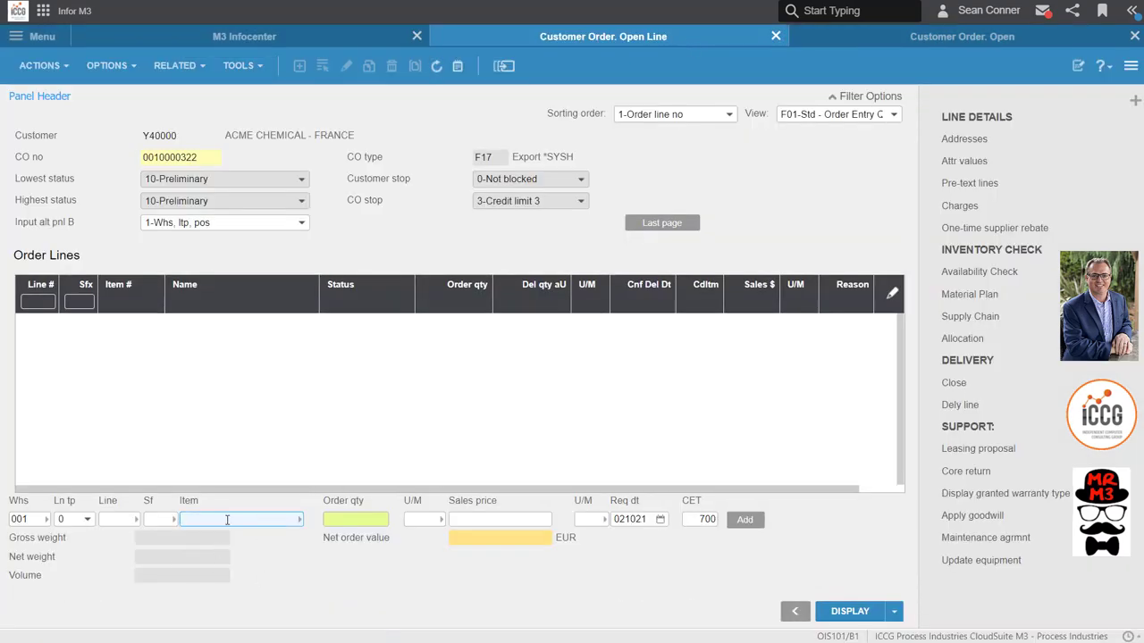
Enter WING in the new line's Item field, then replace it with FRES
left_click(241, 519)
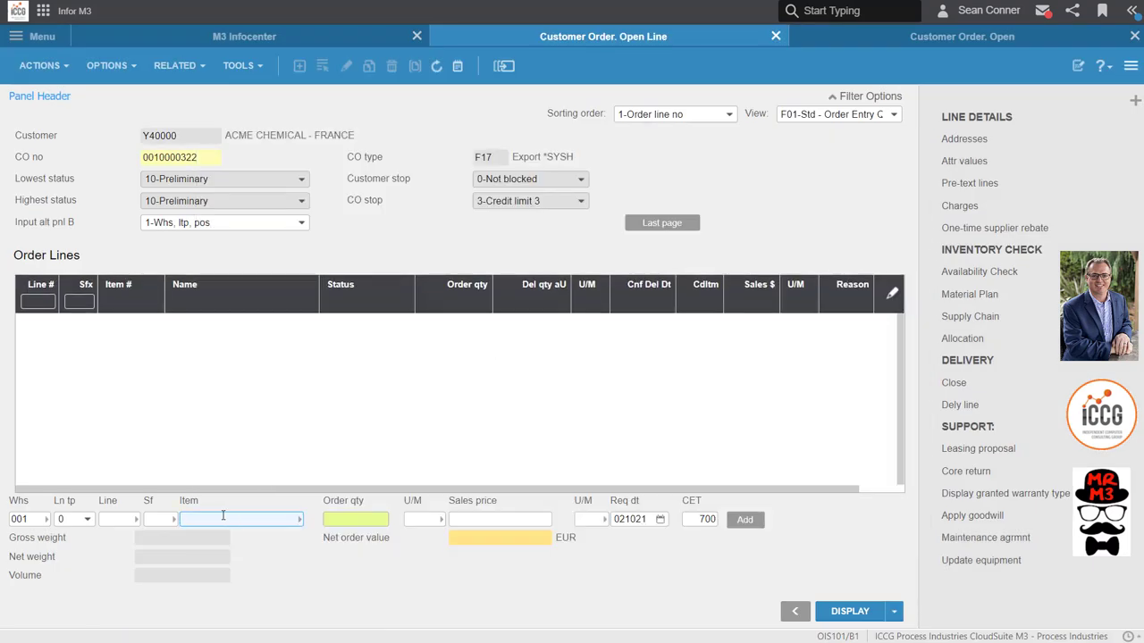
type("WING")
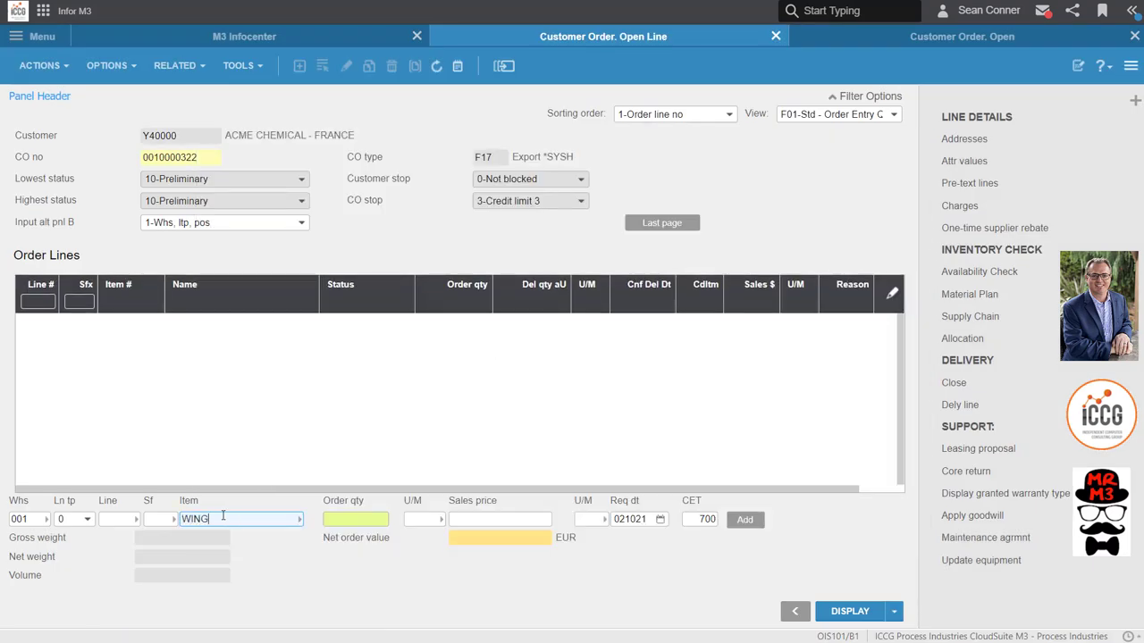
type("WING")
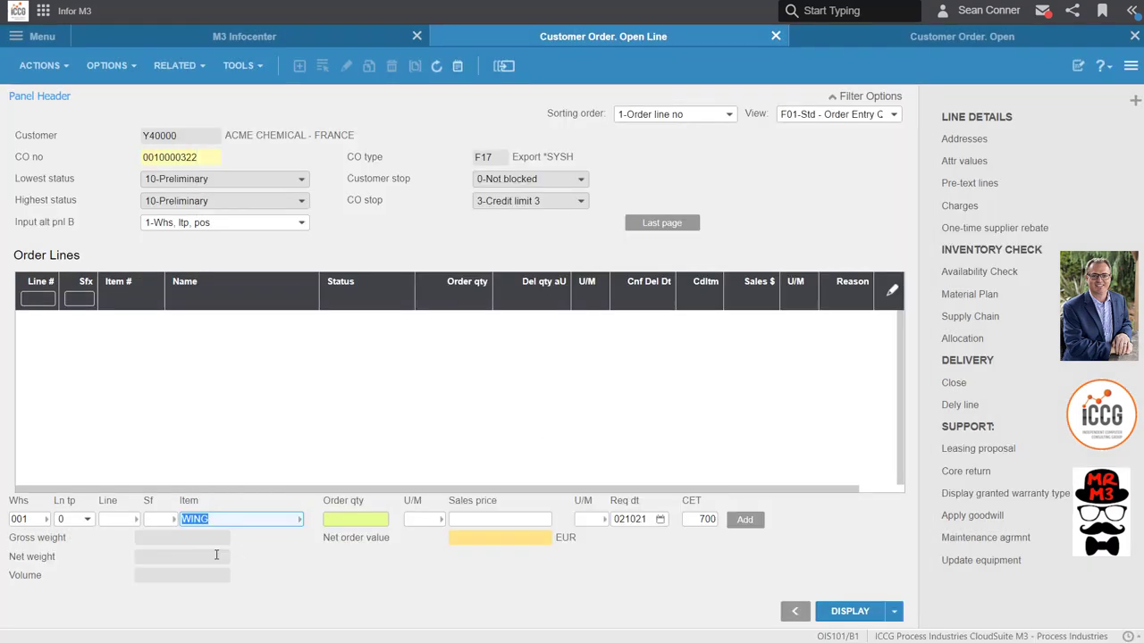
type("FRES")
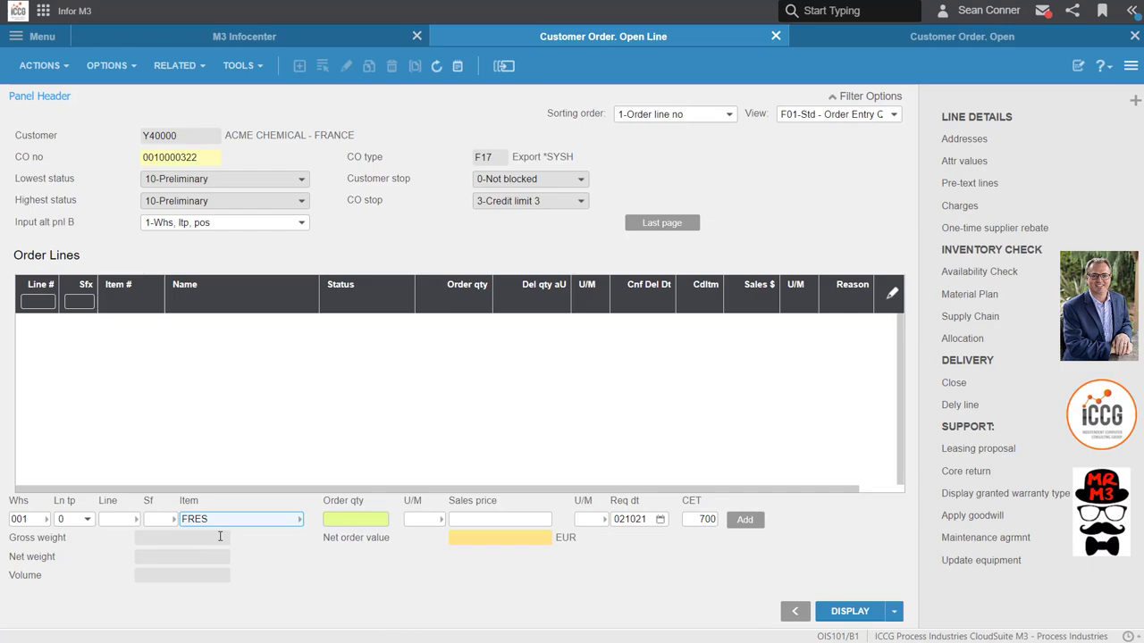
Browse items from FRES with a free-text search for 'spin', then close the browse
left_click(300, 519)
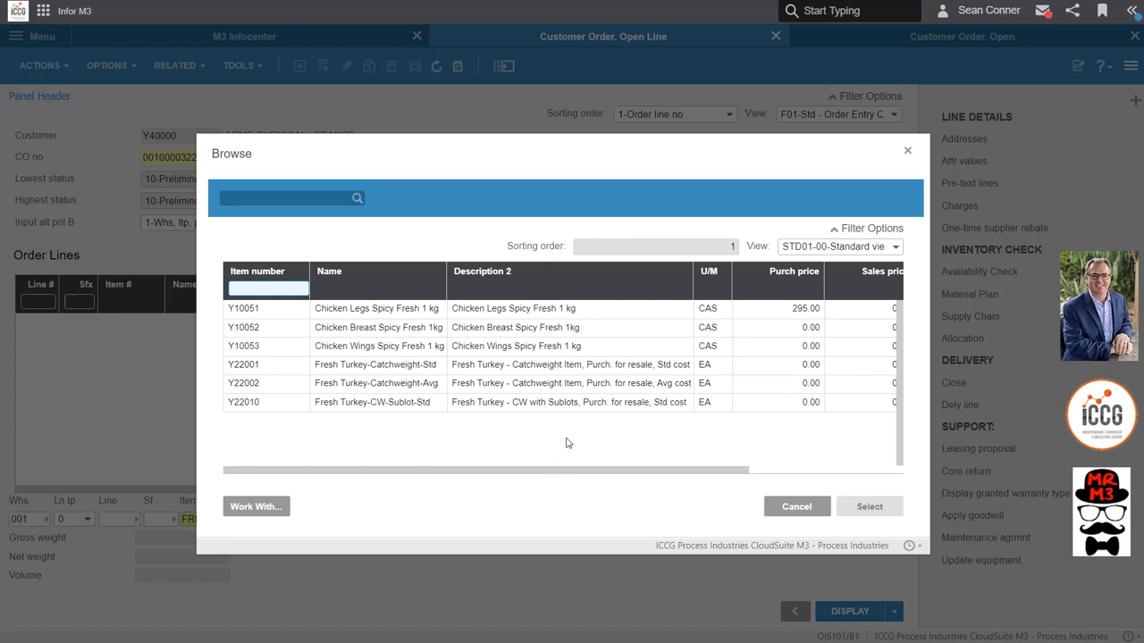
mouse_move(566, 443)
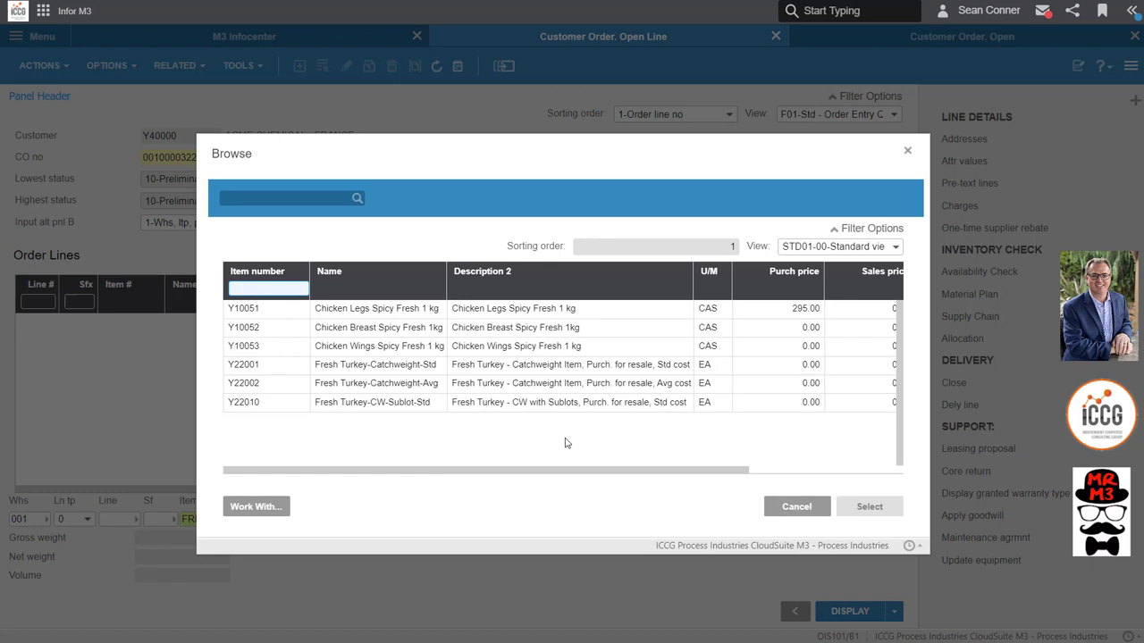
left_click(286, 198)
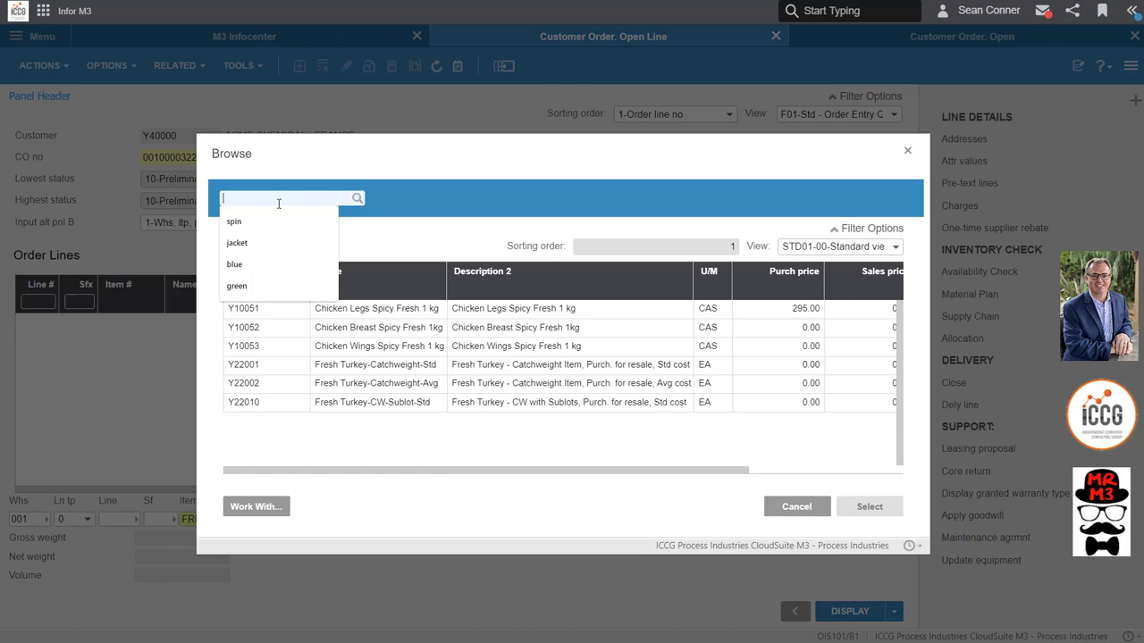
type("spin")
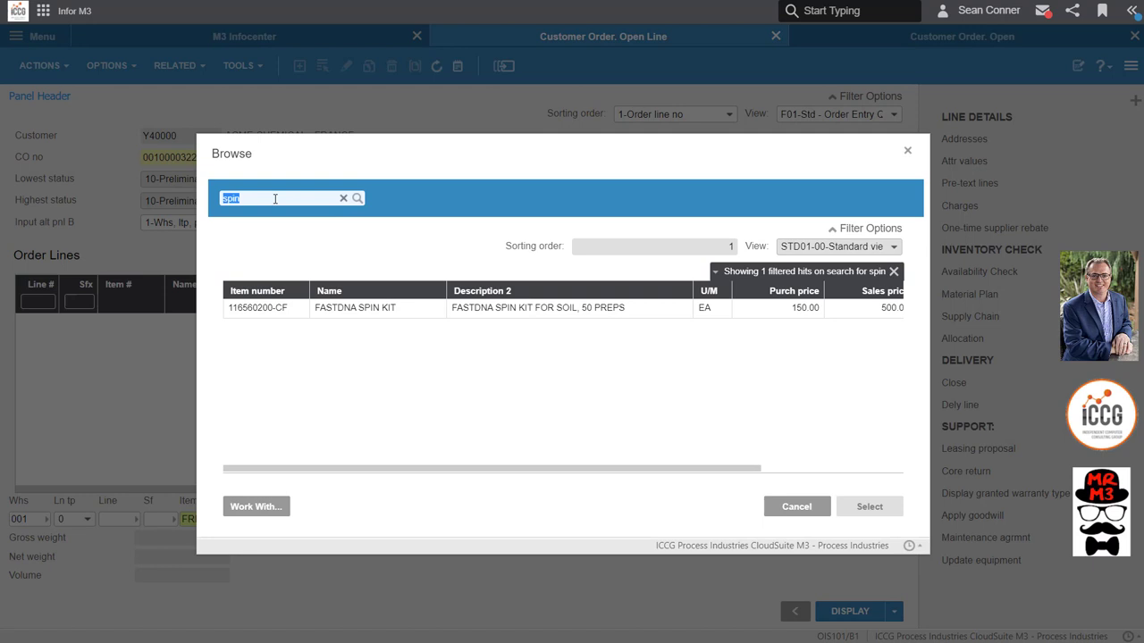
left_click(796, 506)
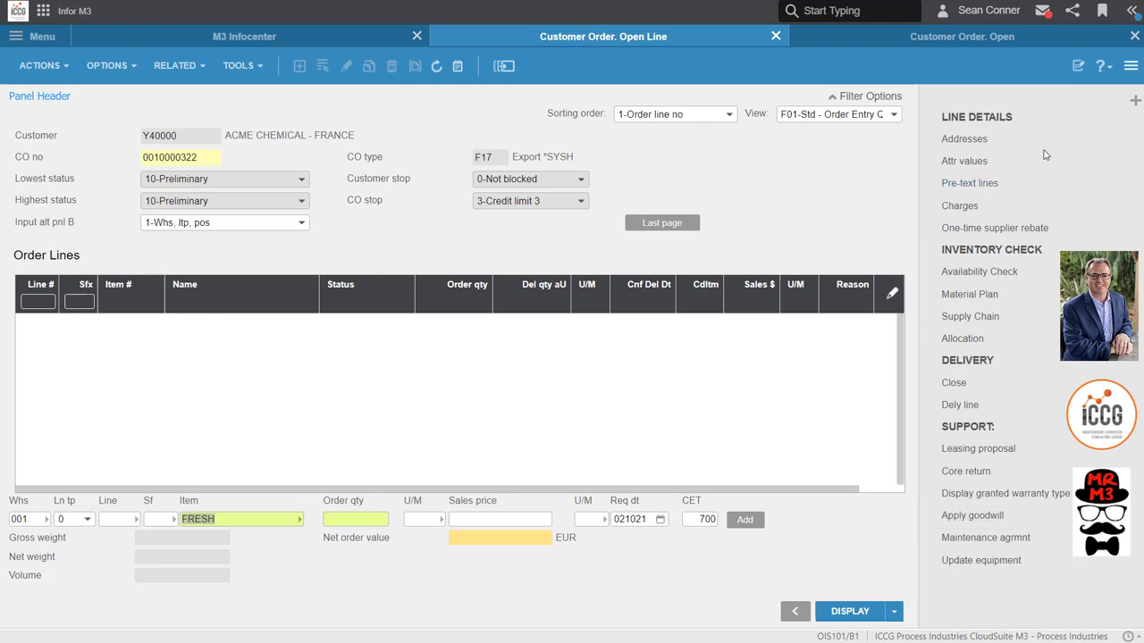
Read the Configure Browse Sequences article in M3 Infocenter down to its setup steps
left_click(1101, 65)
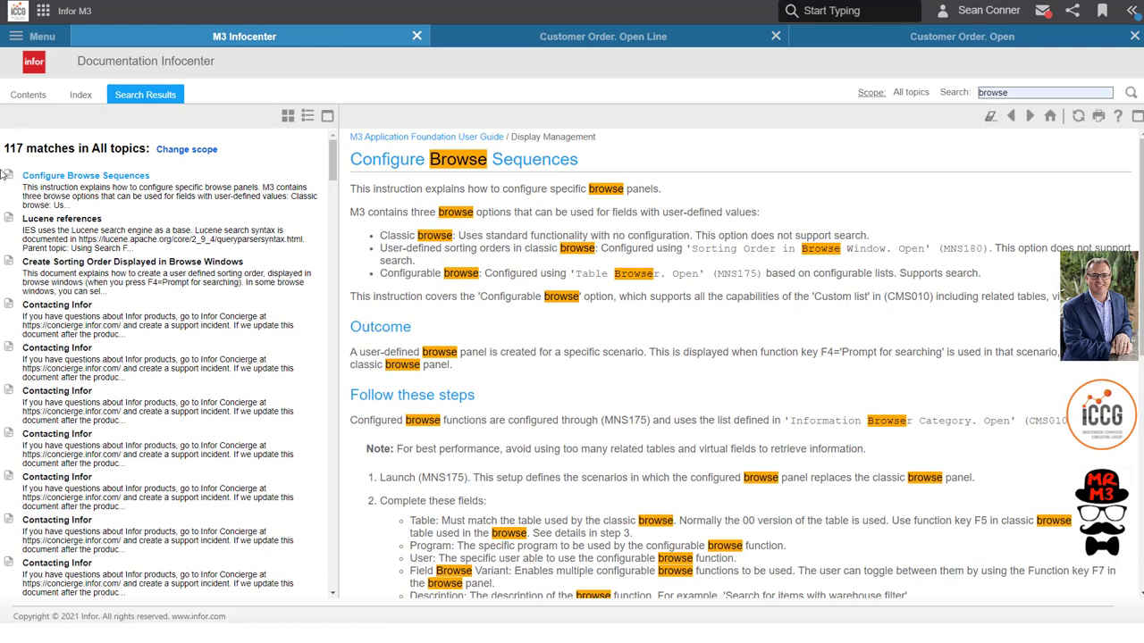
mouse_move(180, 173)
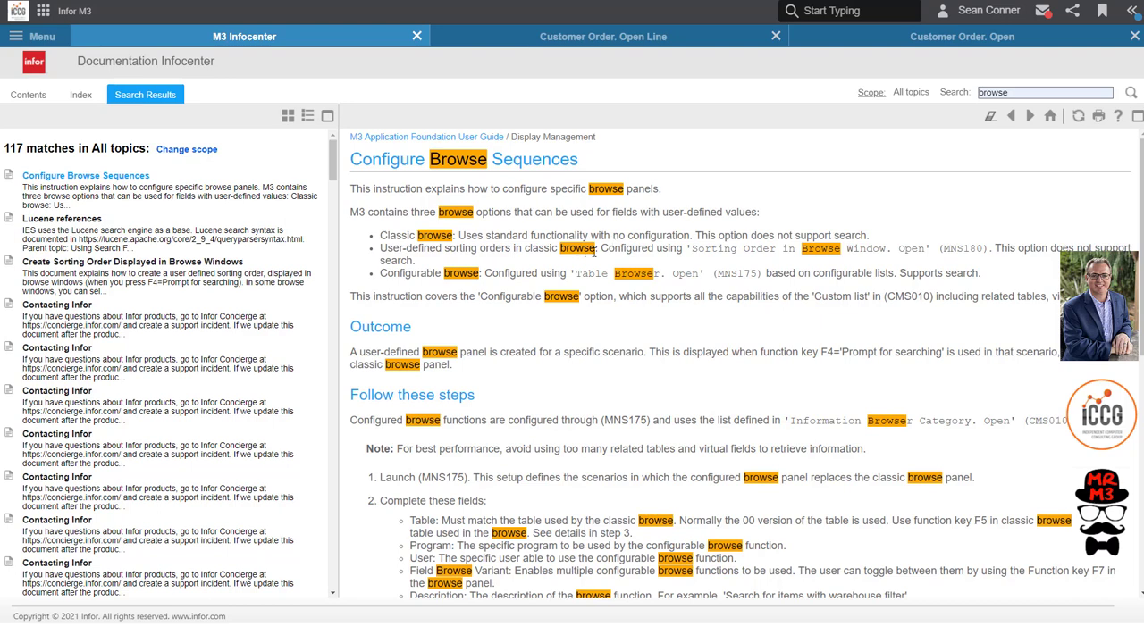
mouse_move(816, 239)
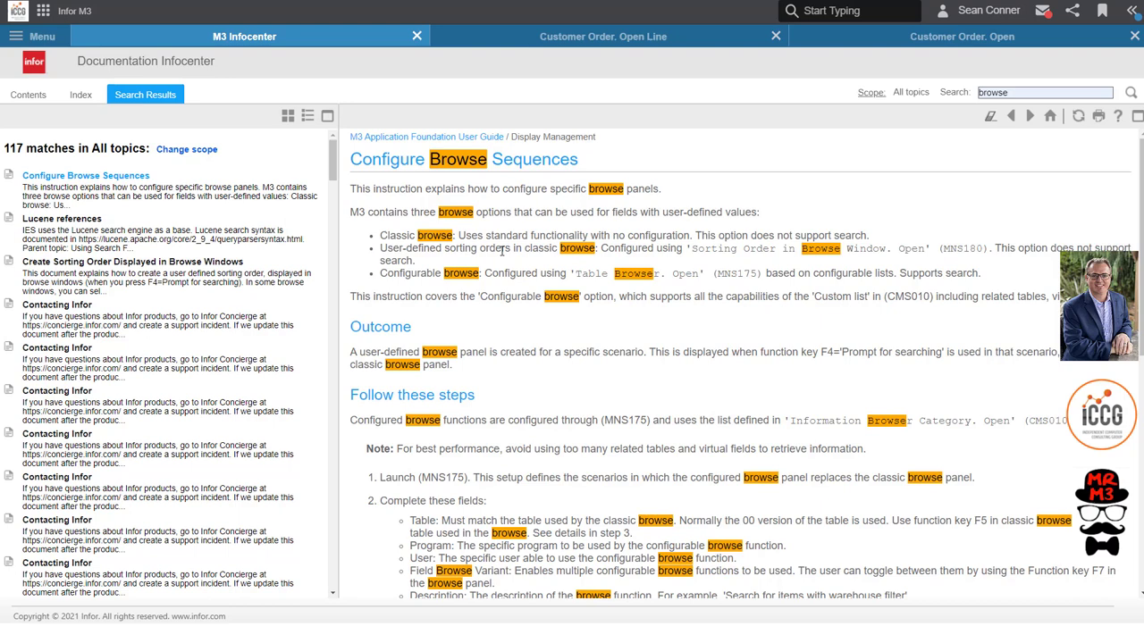
mouse_move(834, 289)
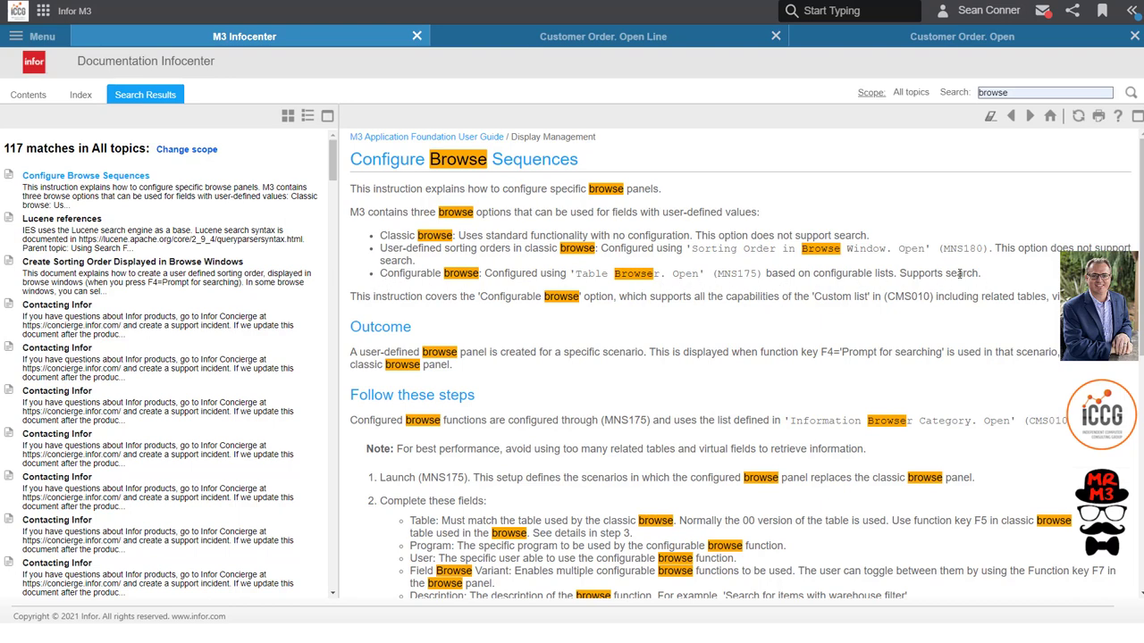
mouse_move(880, 260)
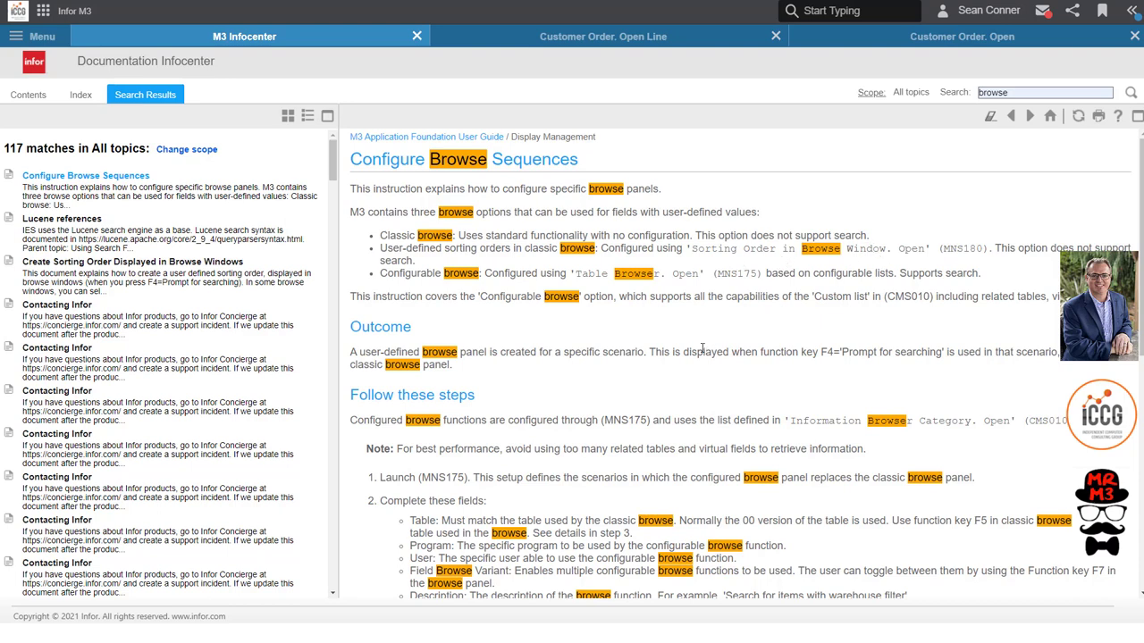
scroll("down", 3)
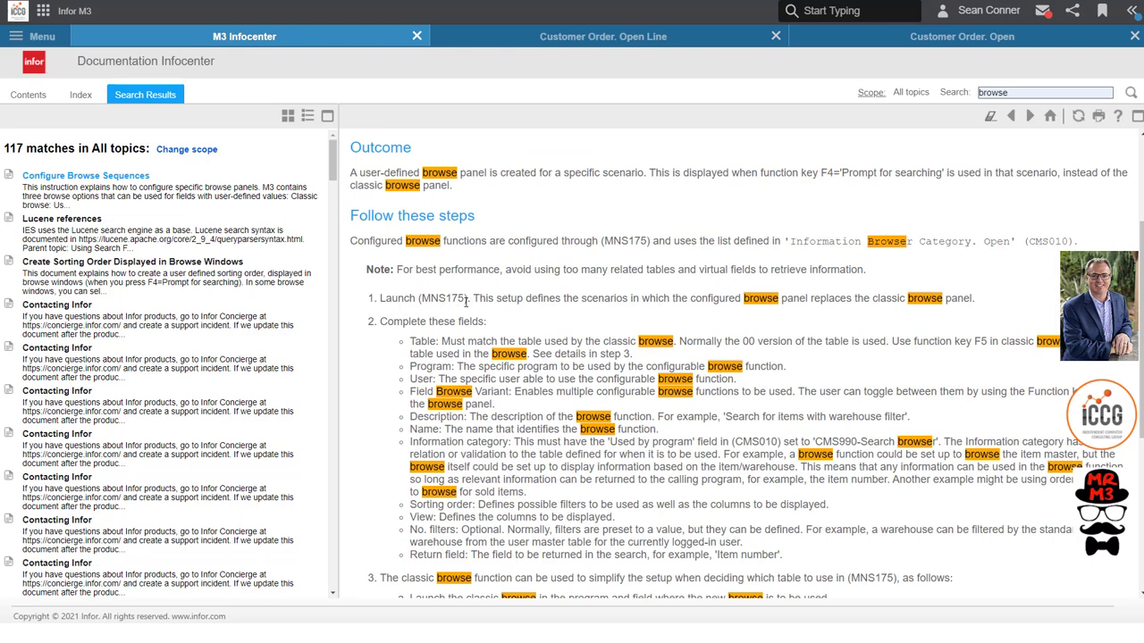
scroll("down", 3)
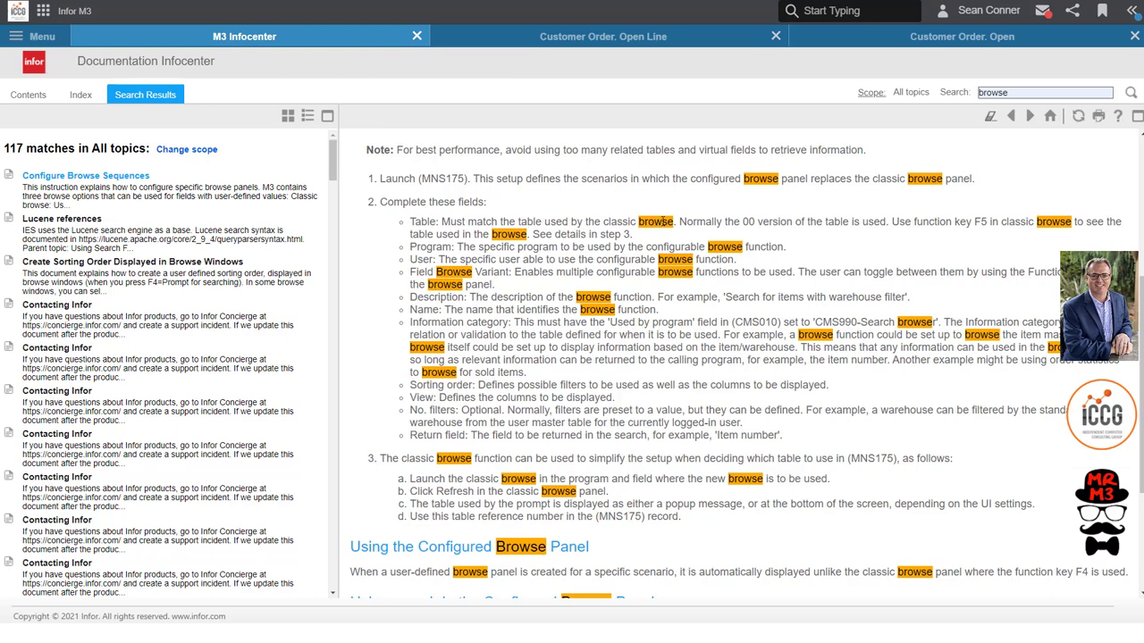
mouse_move(790, 230)
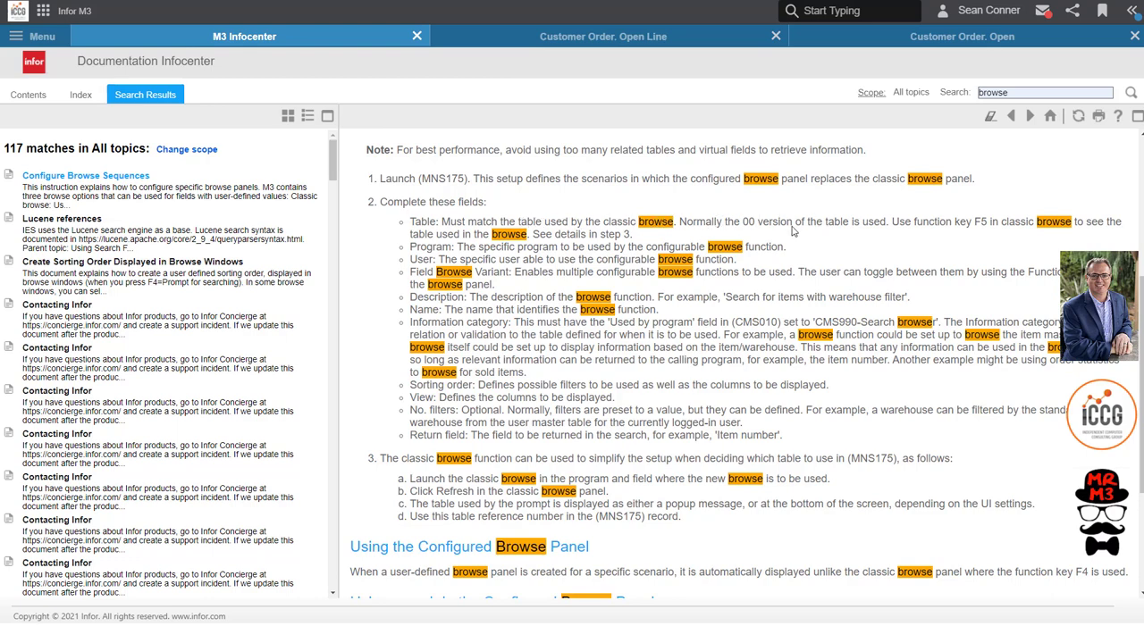
mouse_move(904, 234)
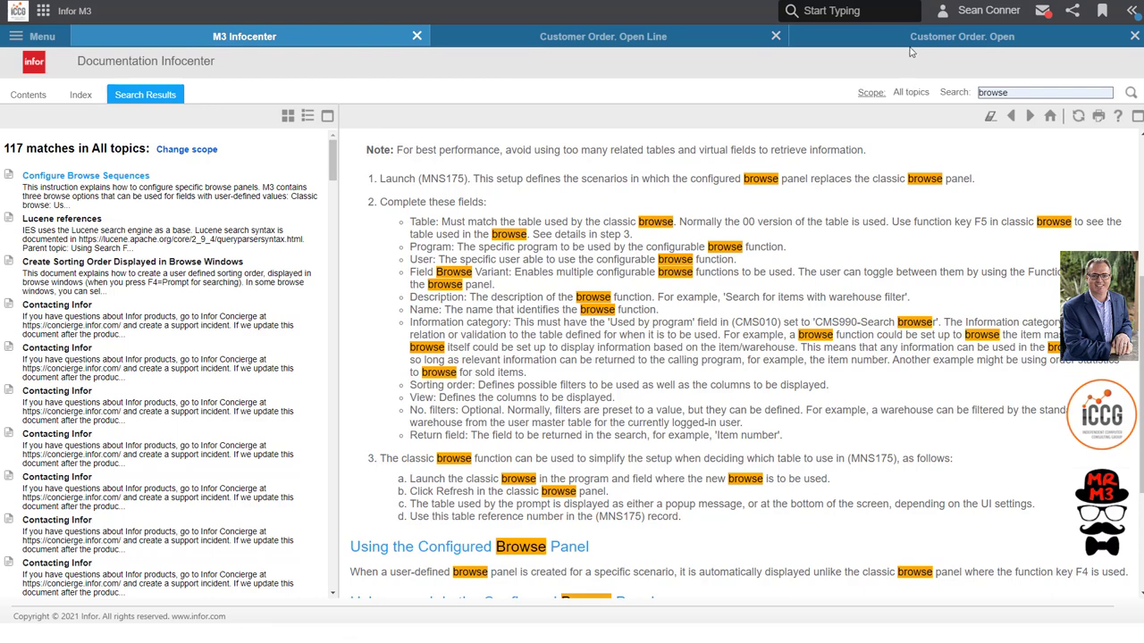
Return to Customer Order. Open (OIS100) and bring up the classic customer browse
left_click(962, 36)
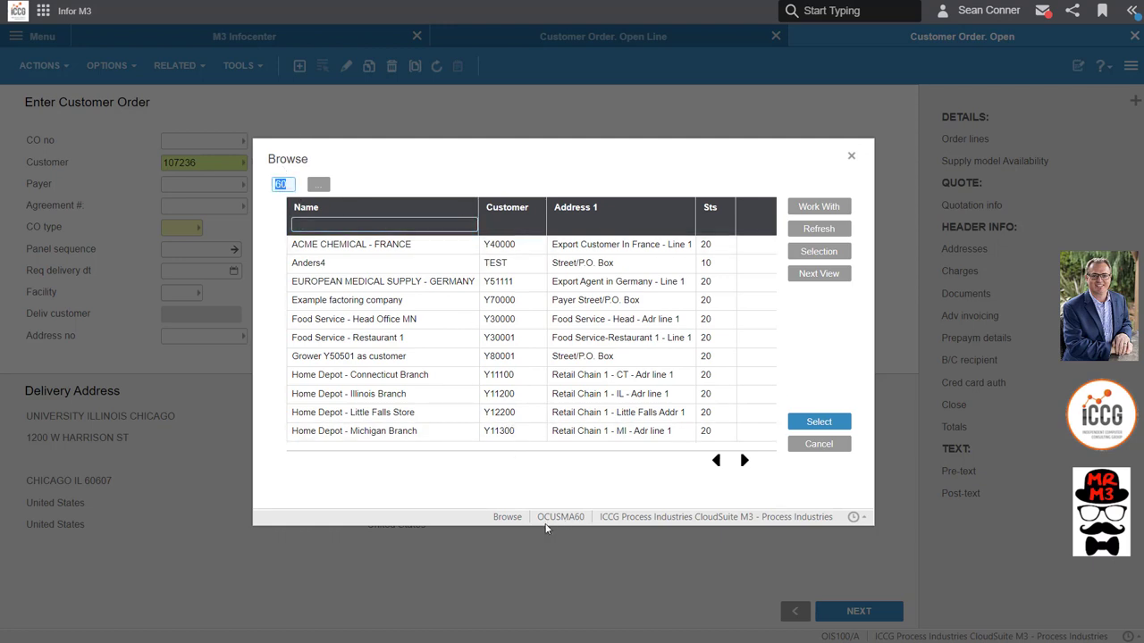
mouse_move(554, 542)
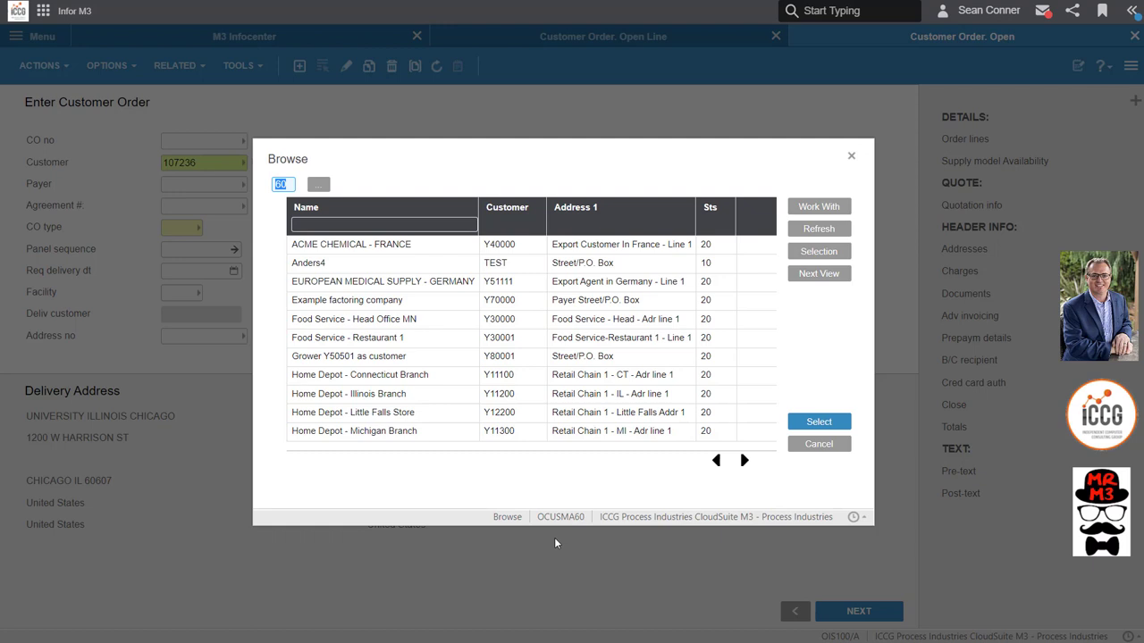
mouse_move(578, 528)
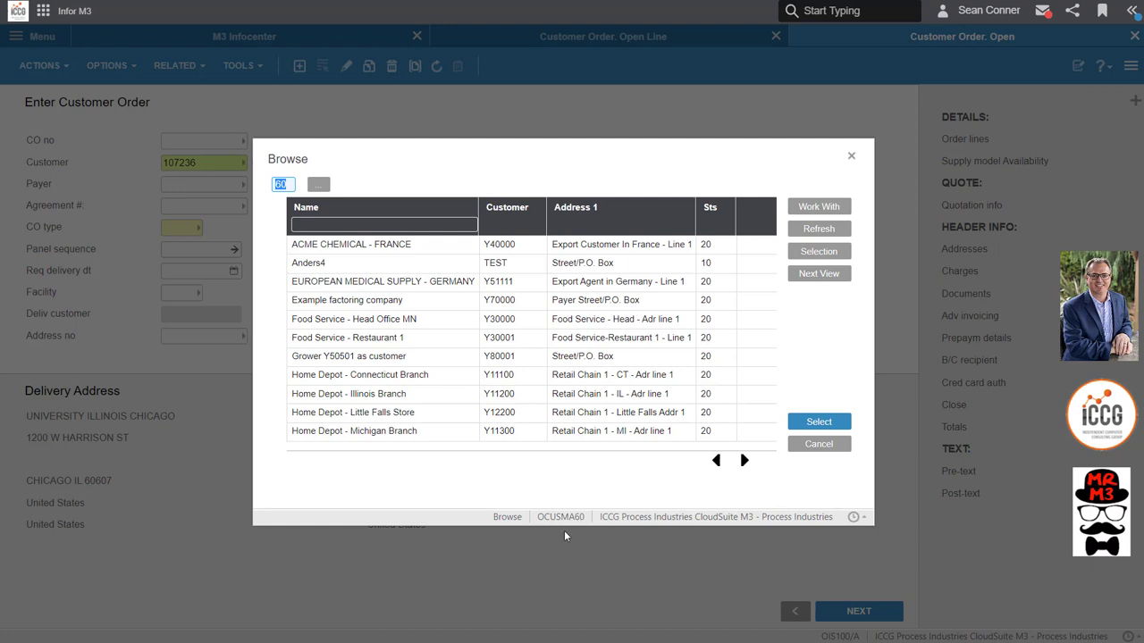
mouse_move(537, 527)
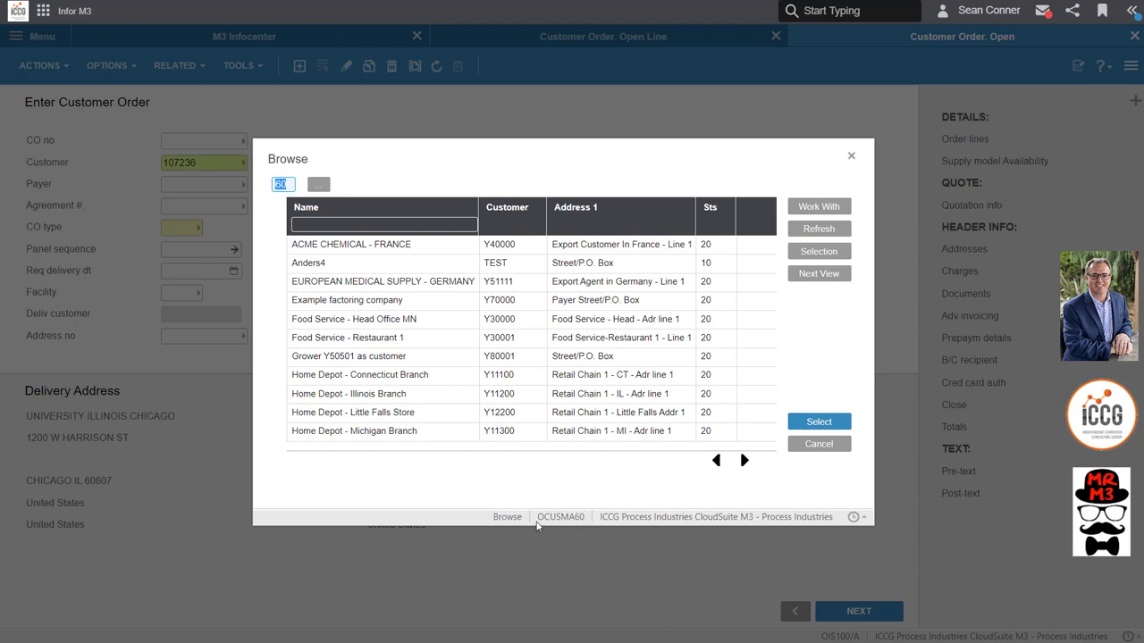
mouse_move(581, 524)
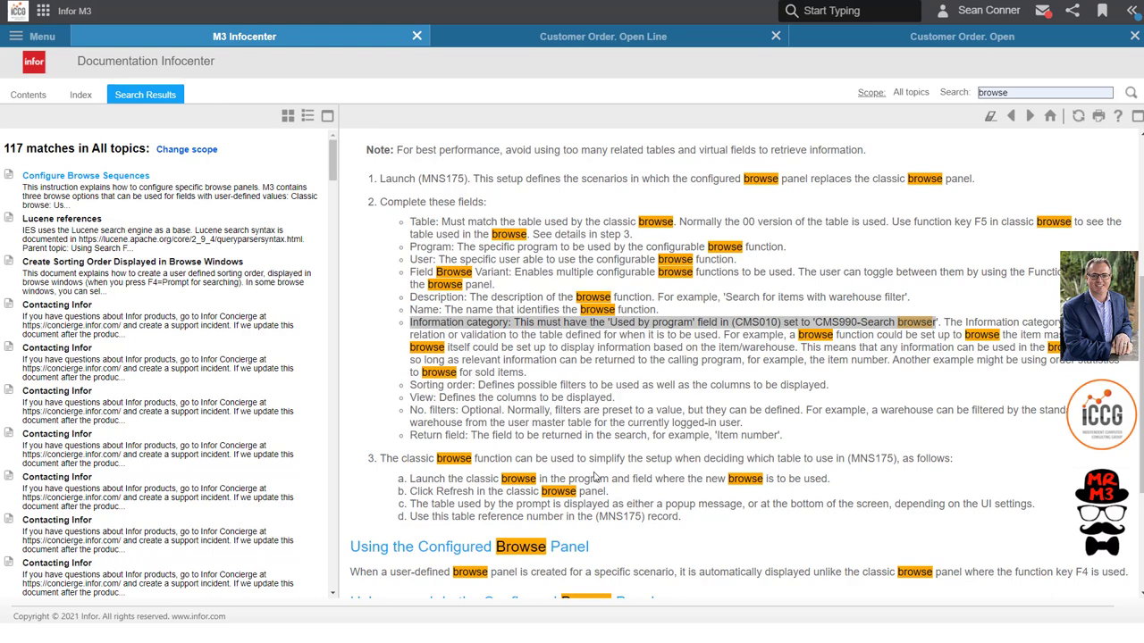
mouse_move(930, 345)
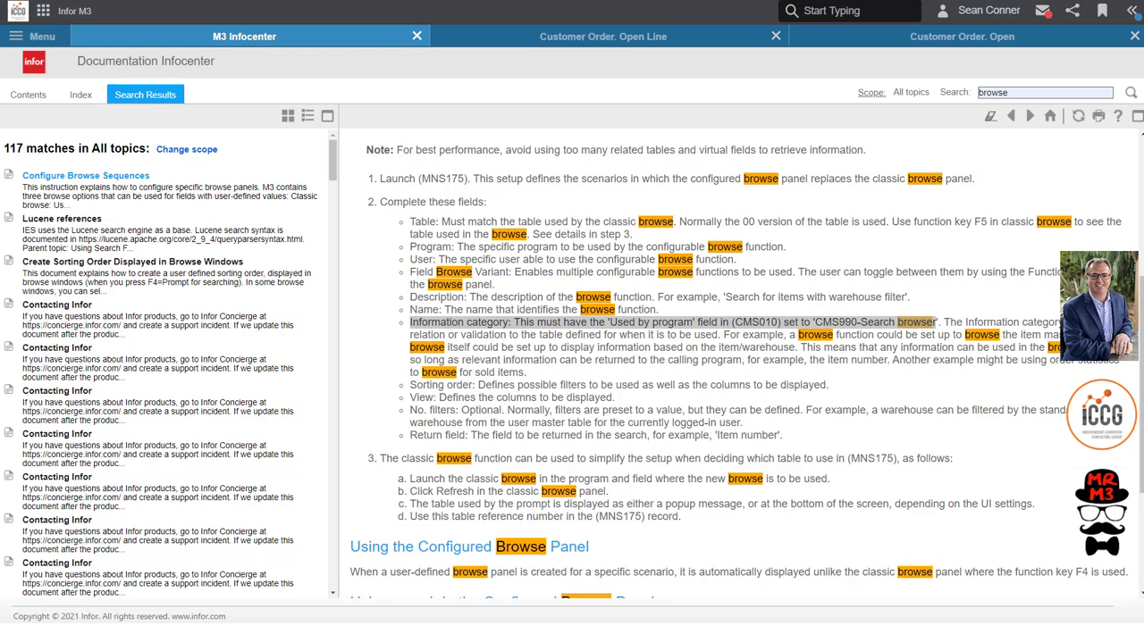
In CMS010, create browse category BROWSECUS on master table OCUSMA
left_click(737, 36)
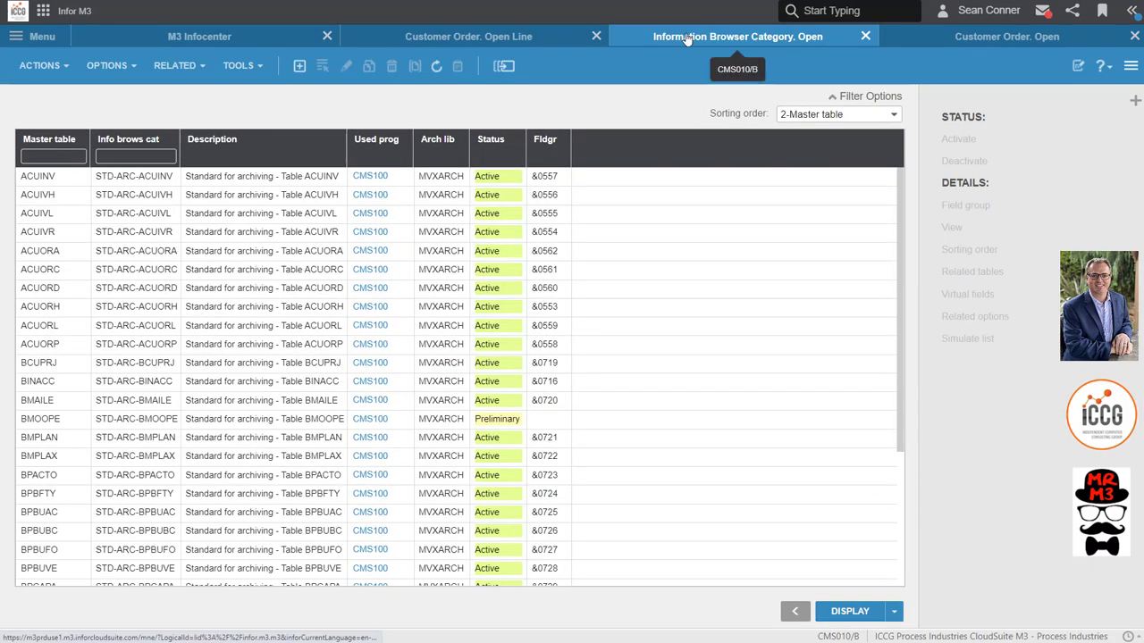
left_click(53, 155)
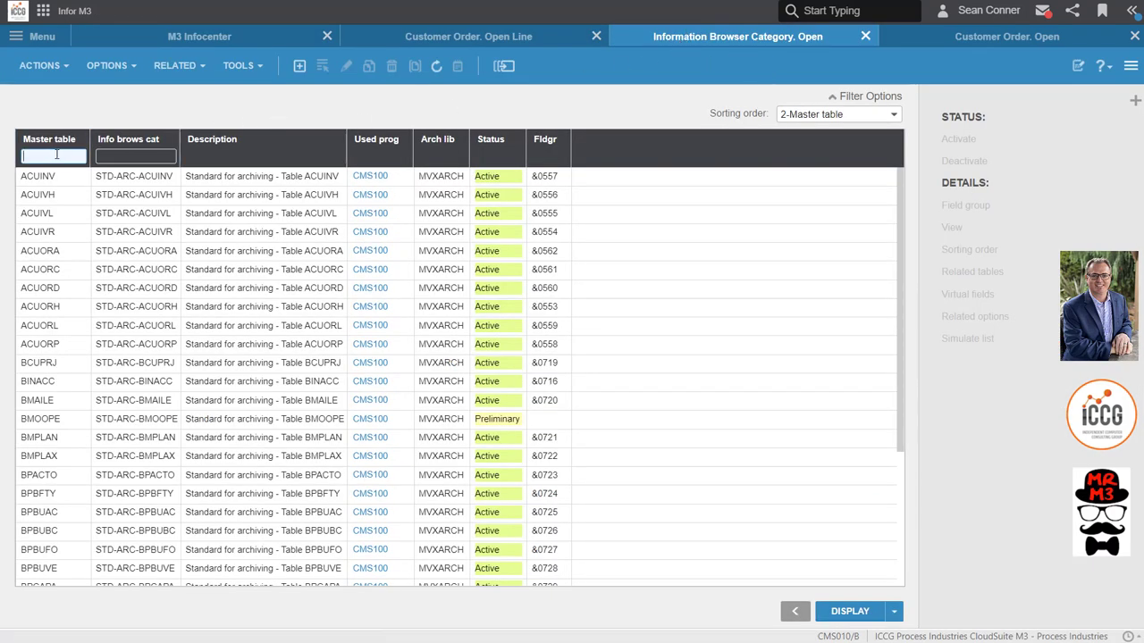
type("OCUSMA")
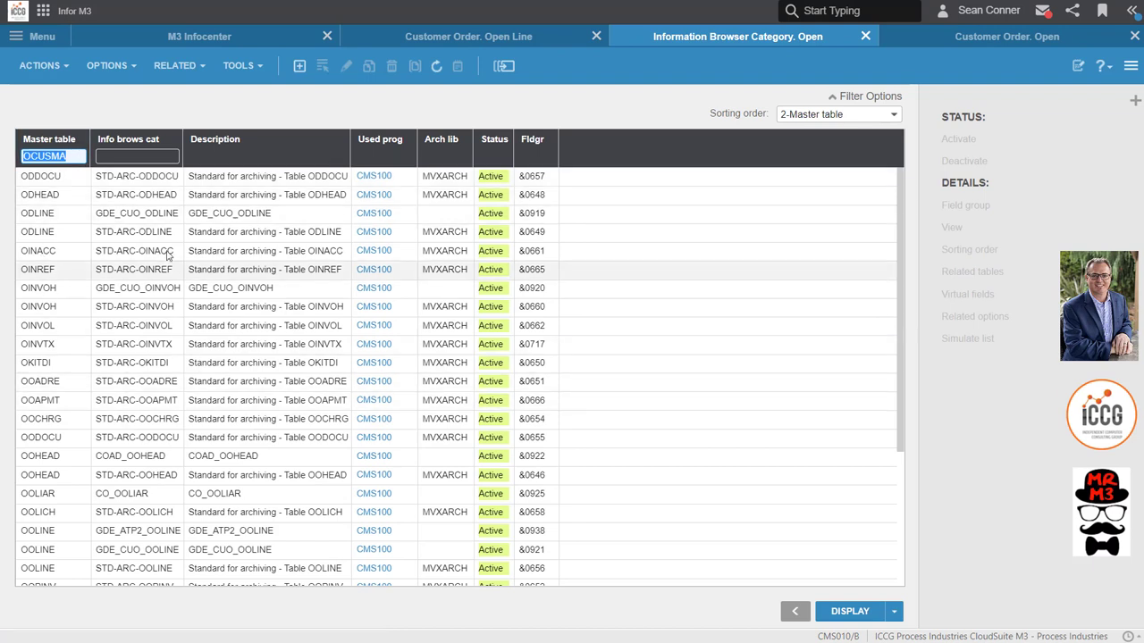
type("BROWSE")
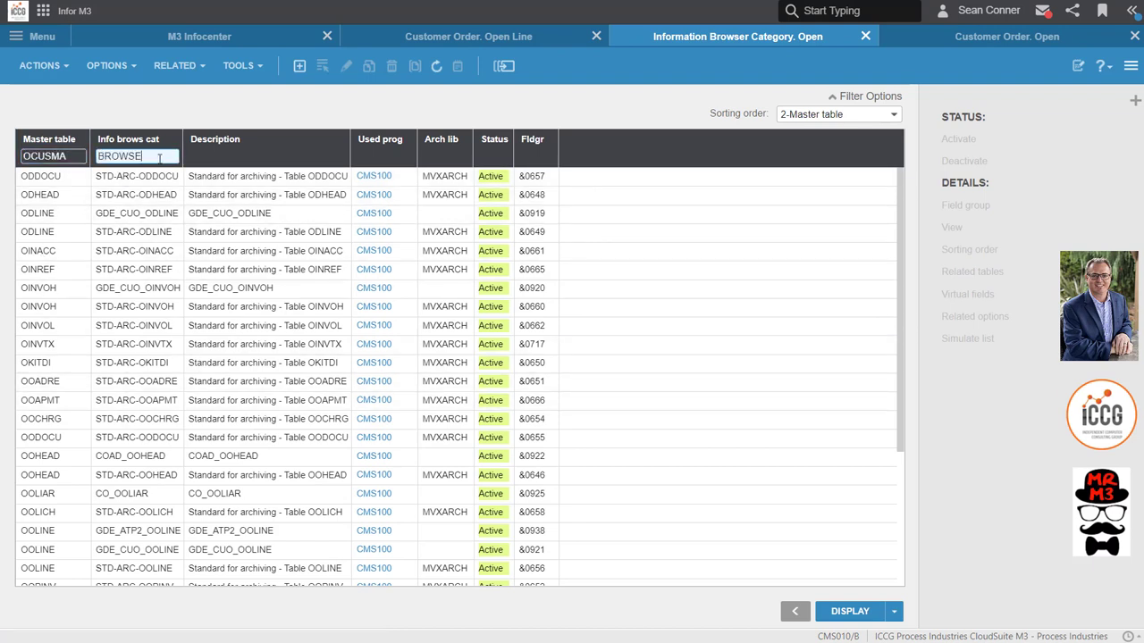
type("CUS")
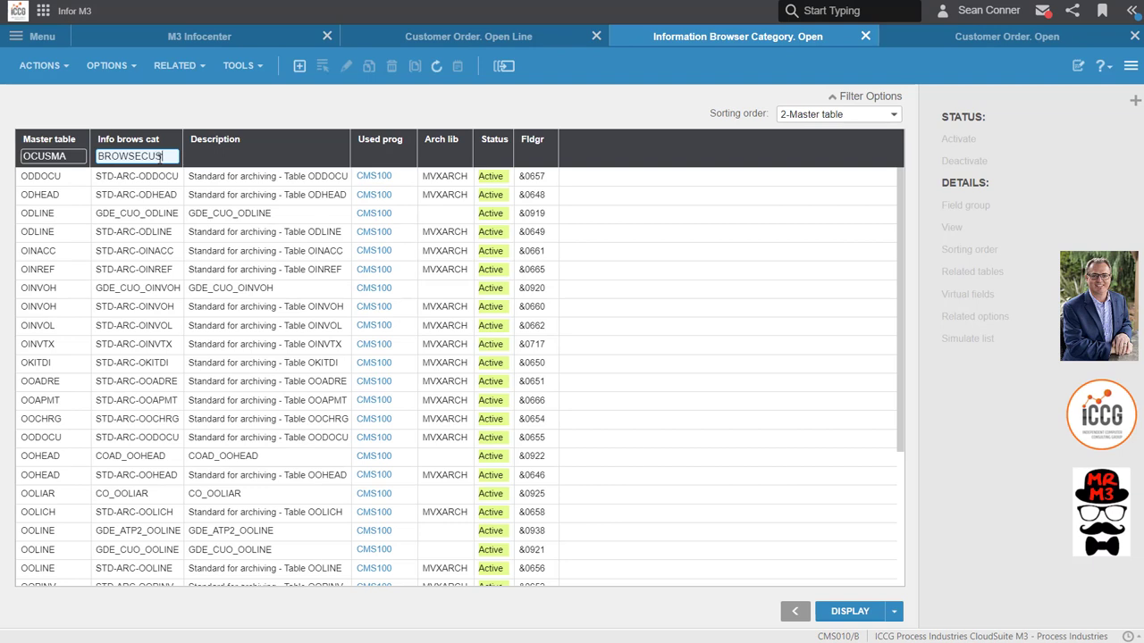
left_click(300, 65)
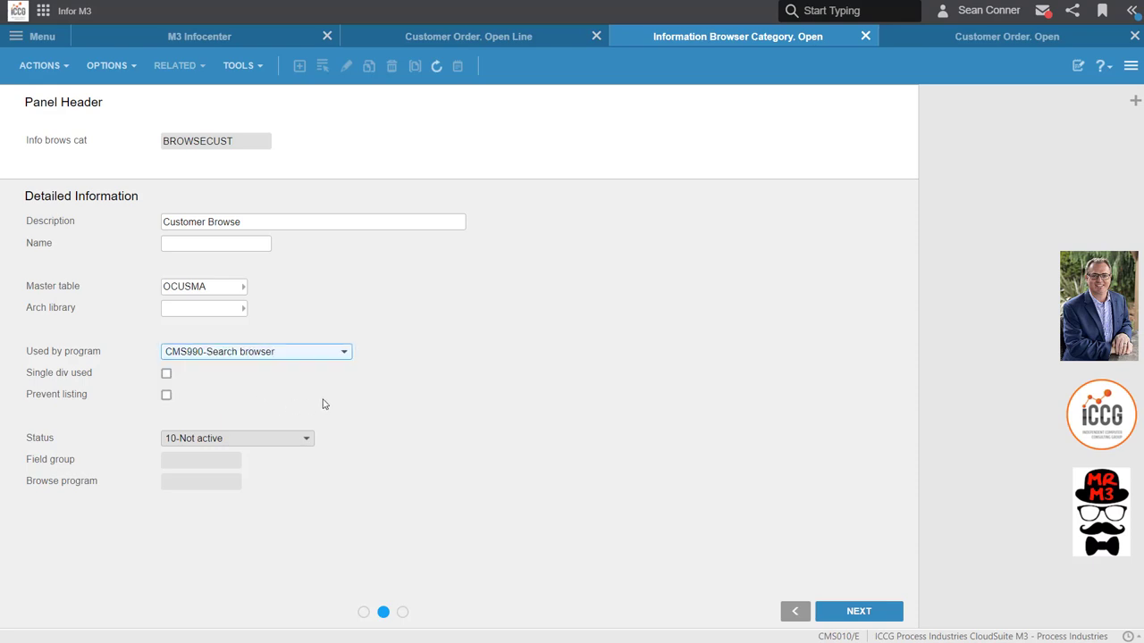
mouse_move(2, 319)
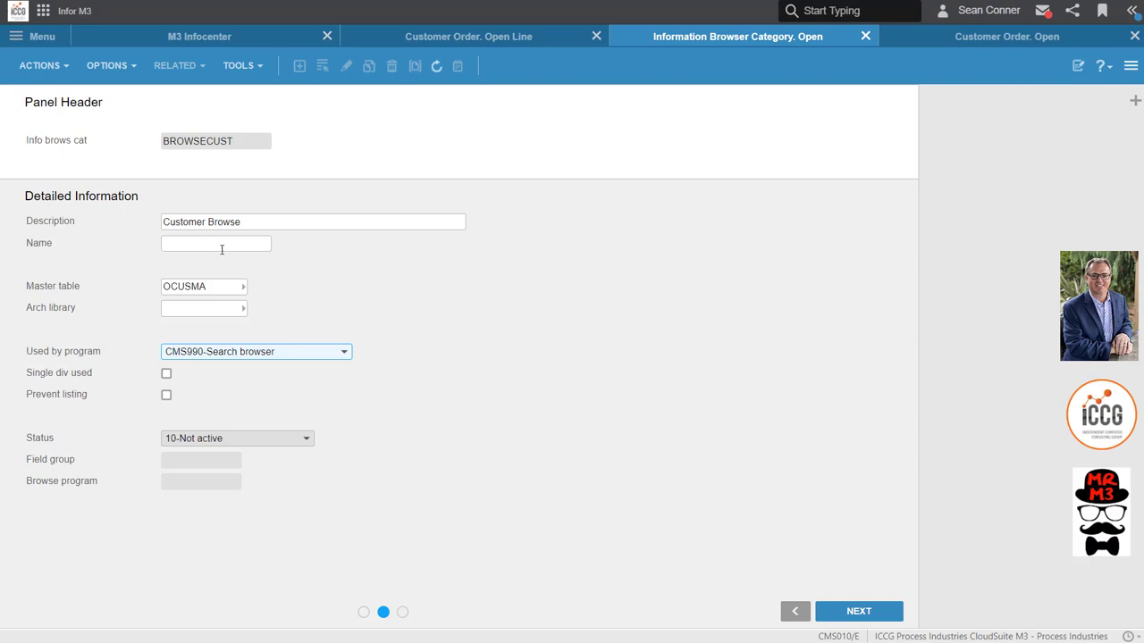
mouse_move(637, 501)
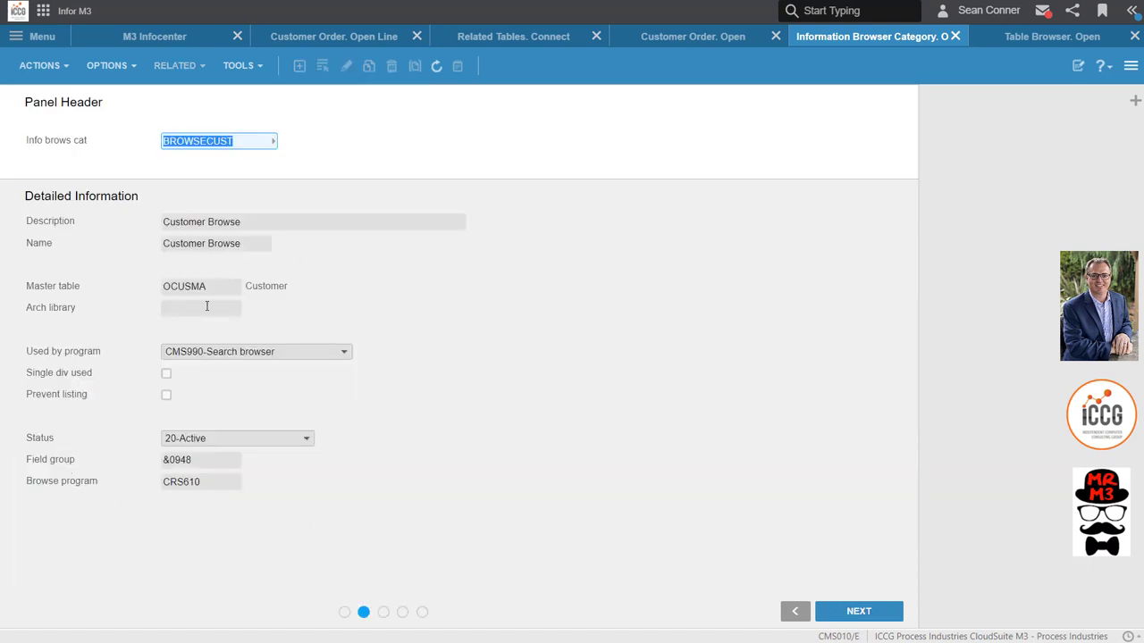
mouse_move(533, 313)
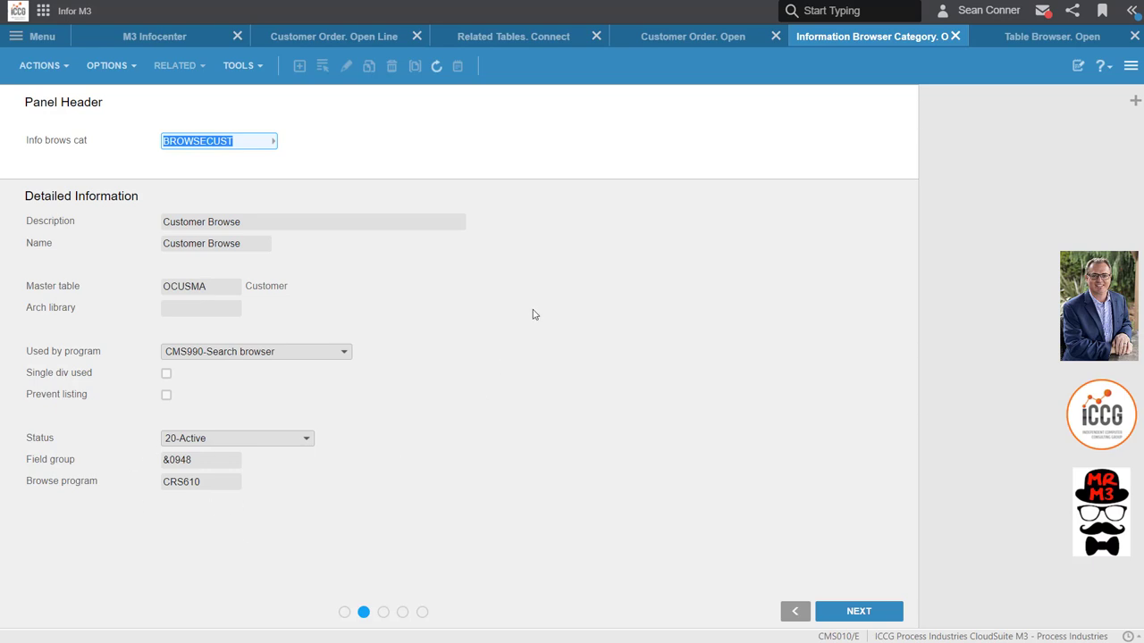
mouse_move(593, 305)
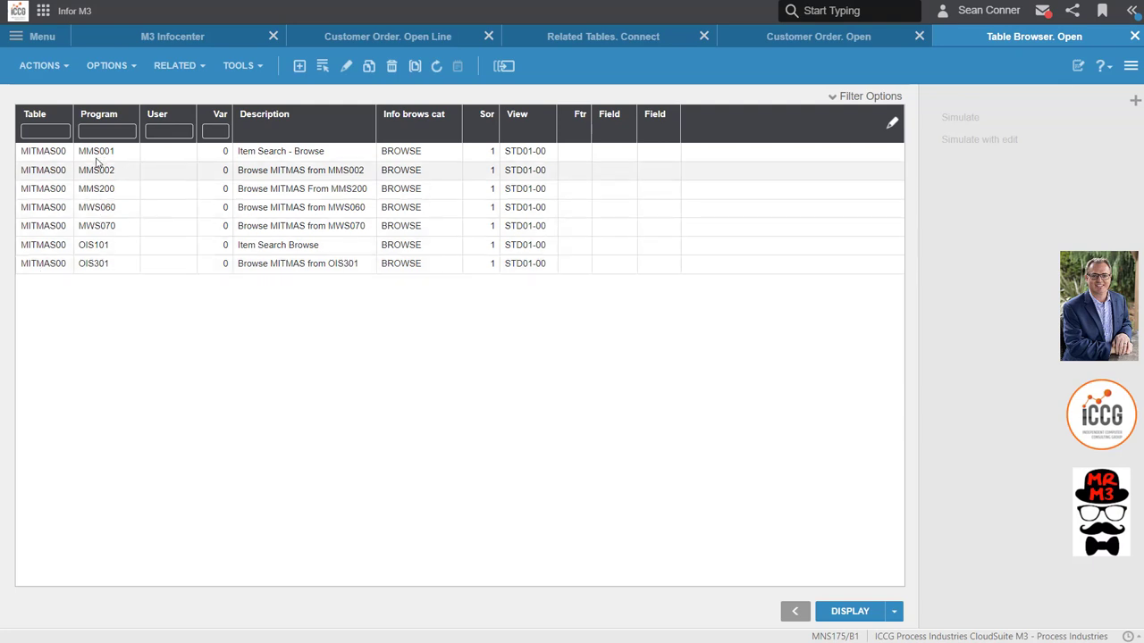
In MNS175, create a table browser entry for table OCUSMA00 and program OIS100
left_click(45, 131)
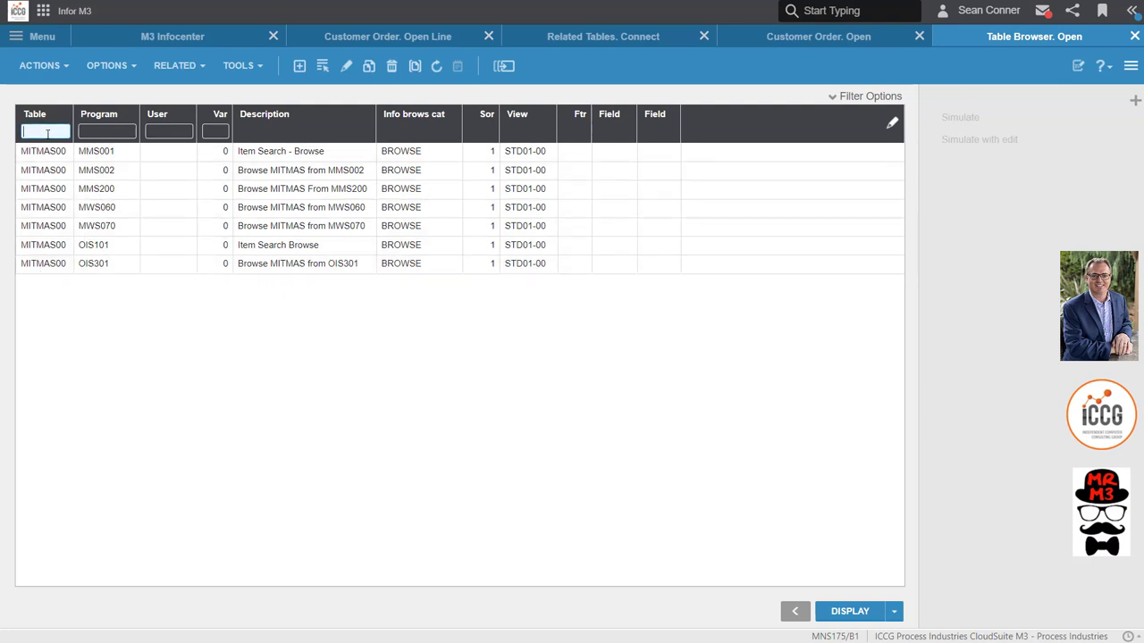
type("OCUSMA")
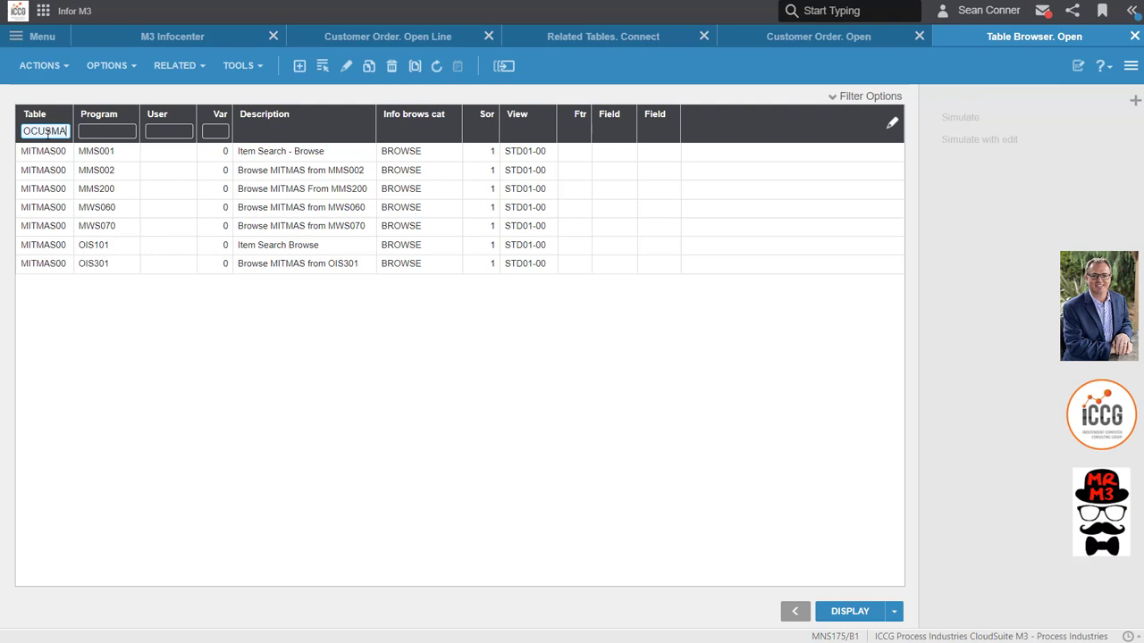
left_click(106, 130)
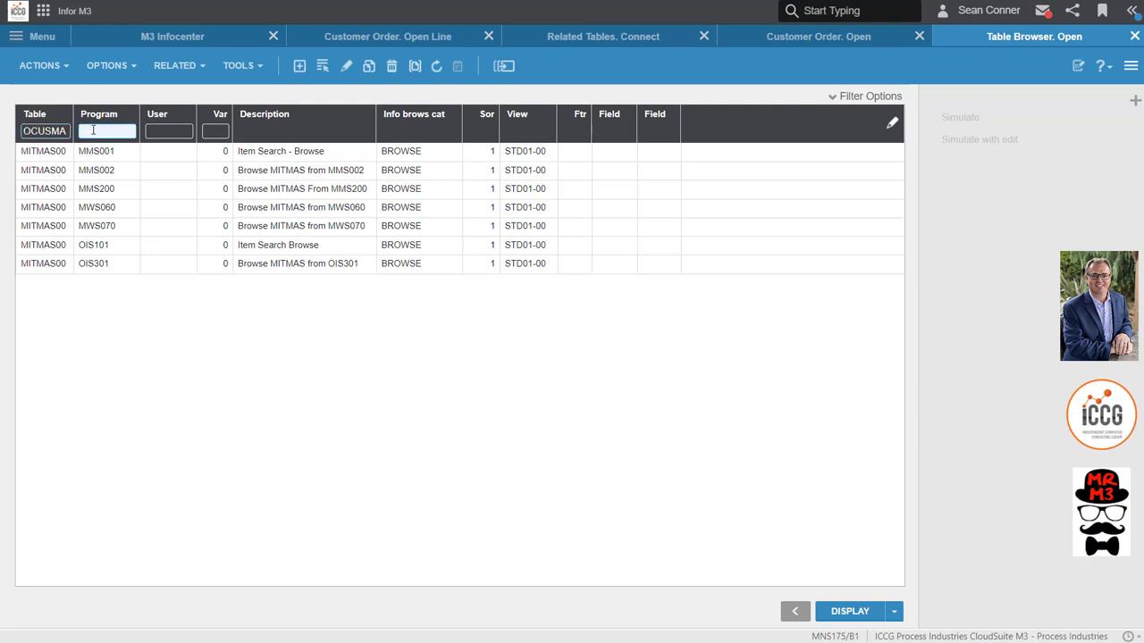
type("OIS100")
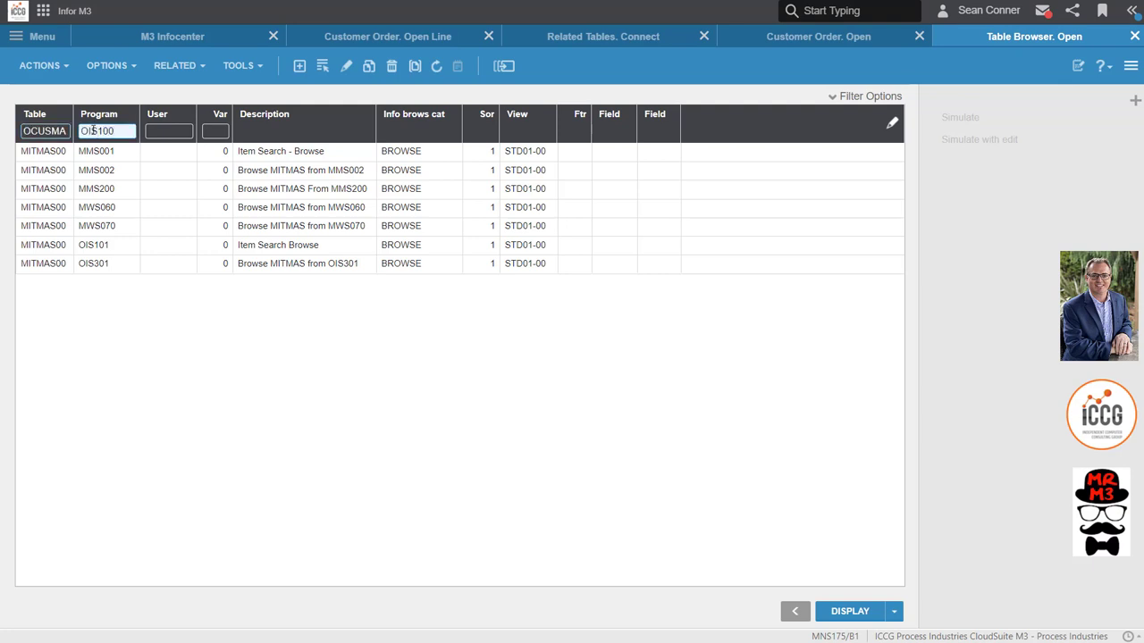
left_click(44, 132)
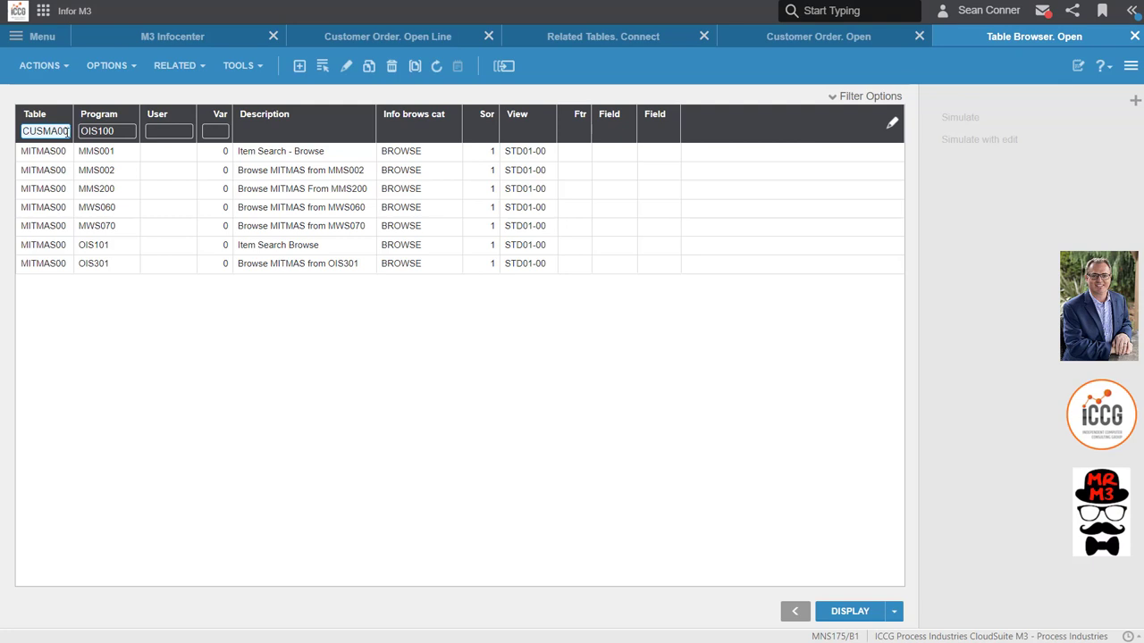
left_click(848, 612)
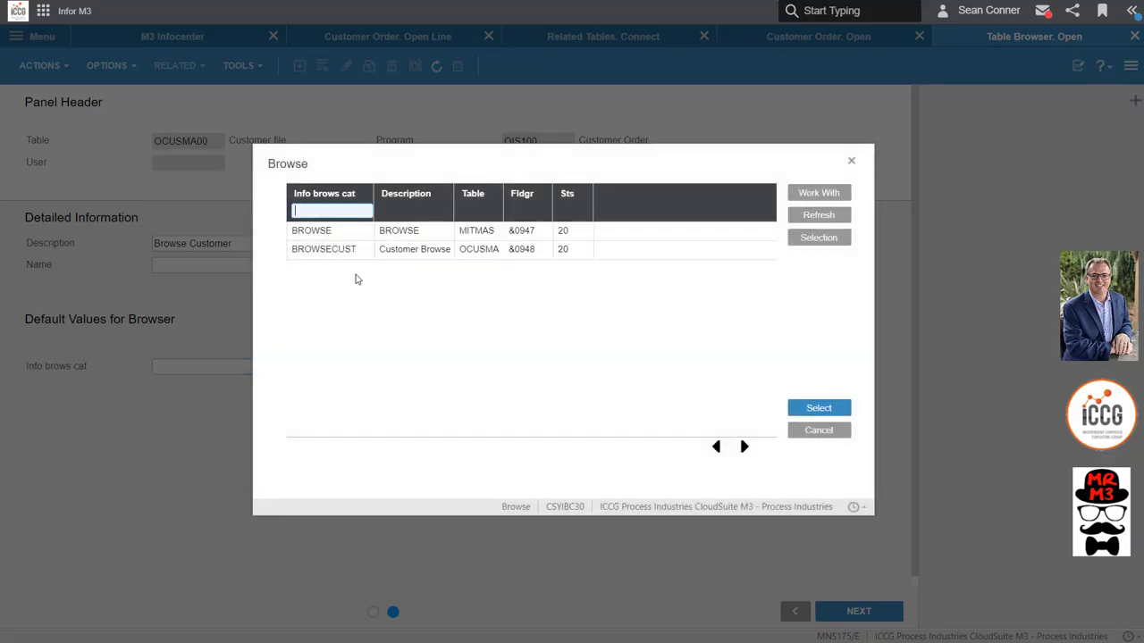
Pick BROWSECUST as the entry's browse category, with sorting order 1 and view STD01-00
double_click(324, 249)
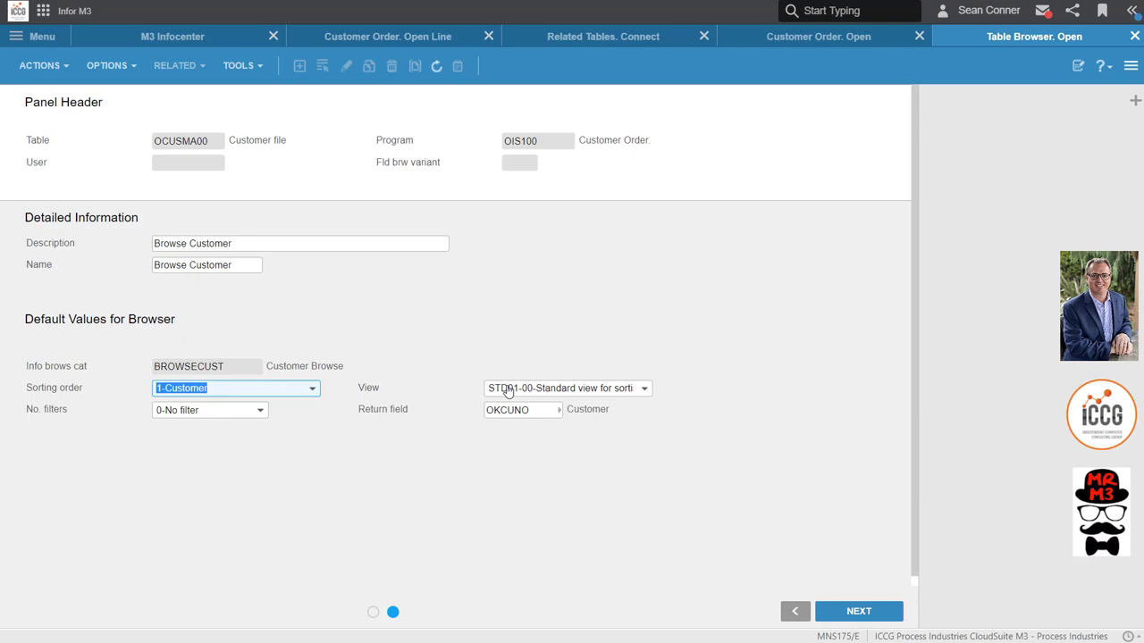
mouse_move(507, 425)
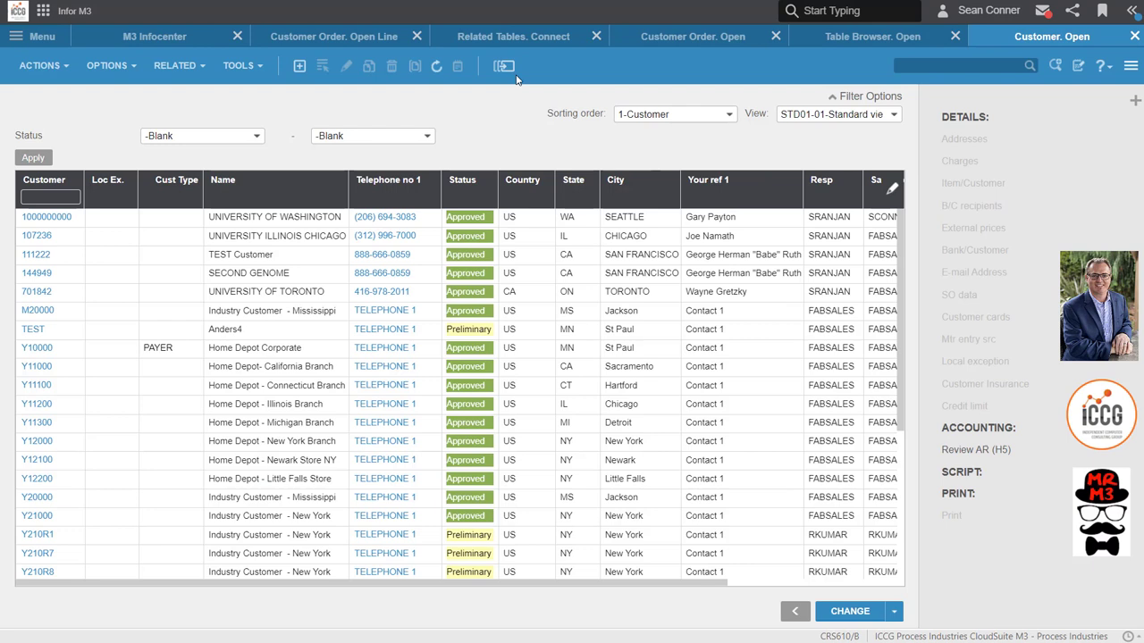
mouse_move(625, 90)
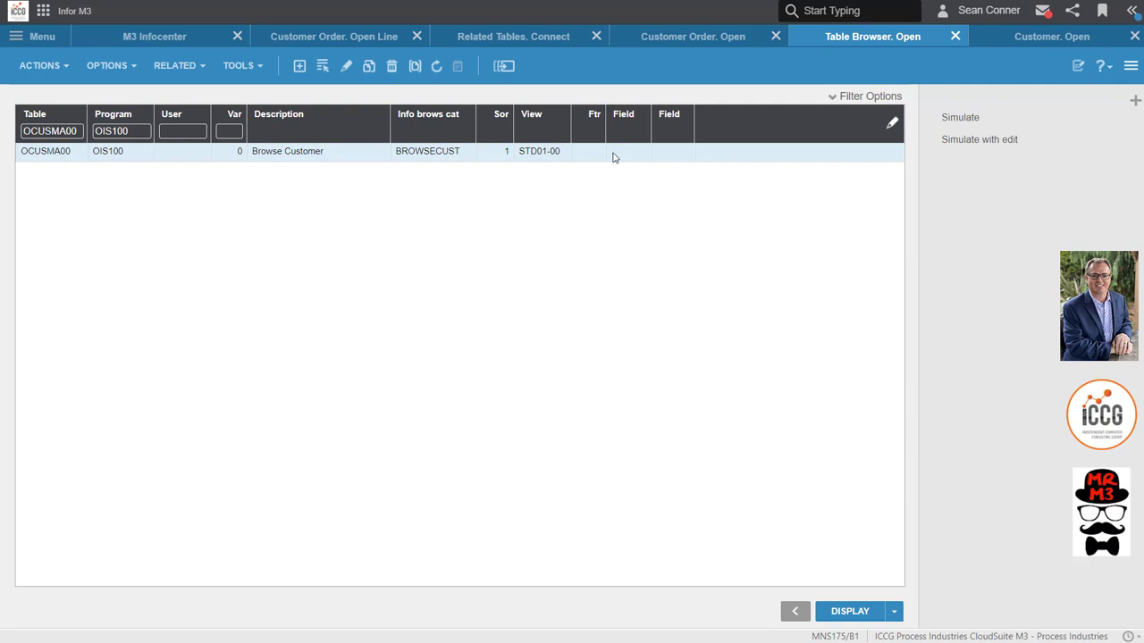
mouse_move(979, 139)
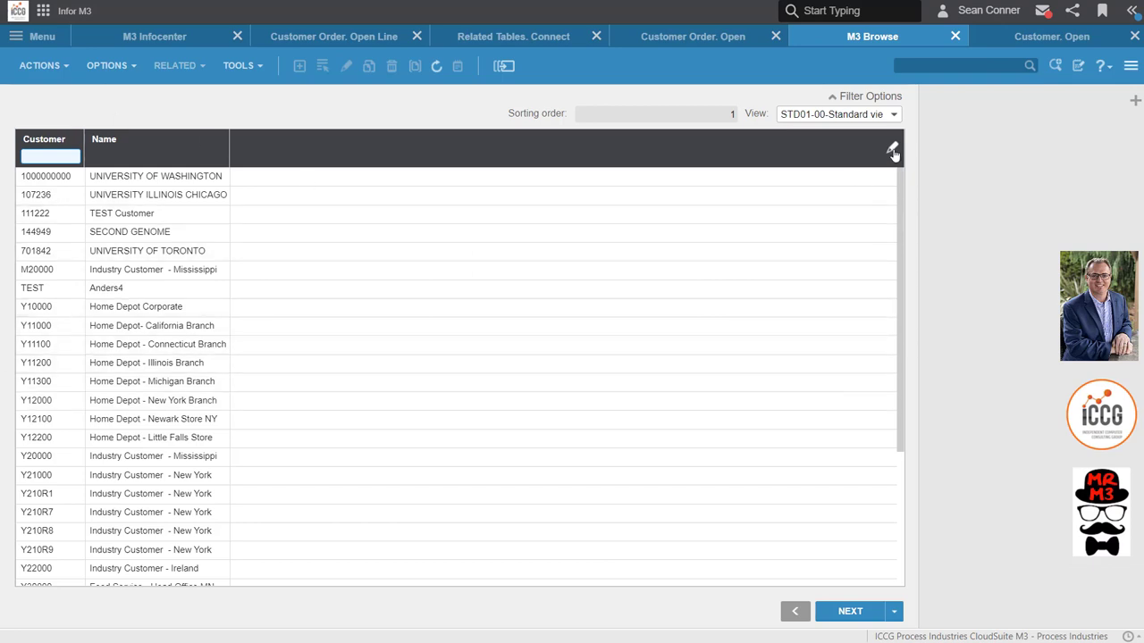
Edit the browse view columns, add Postal code via the field picker, and save the view
left_click(892, 150)
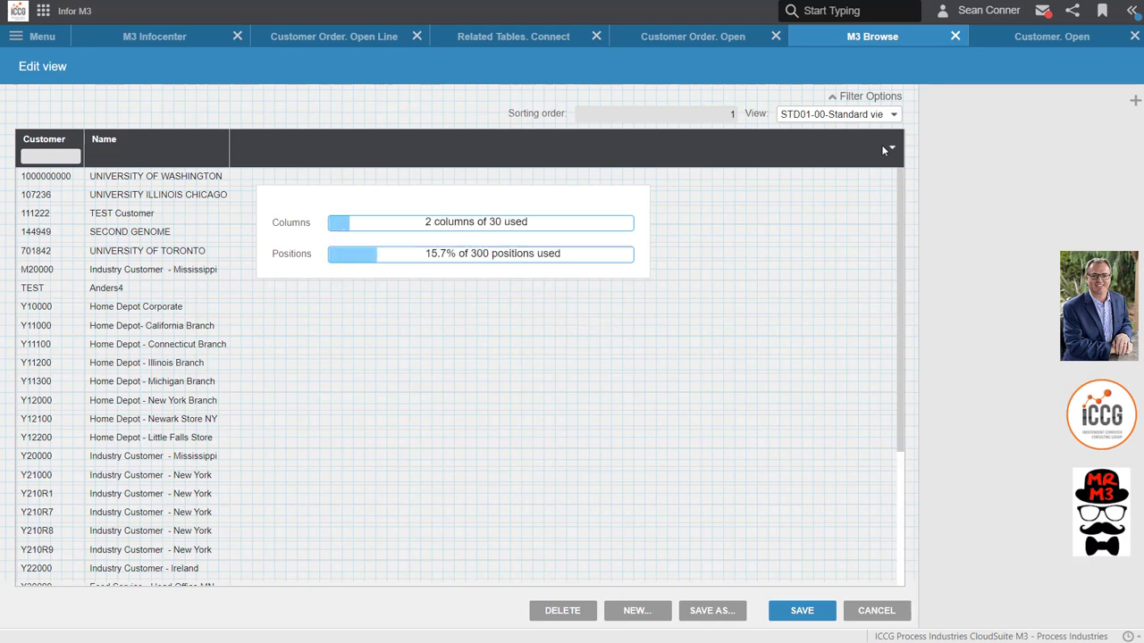
left_click(889, 148)
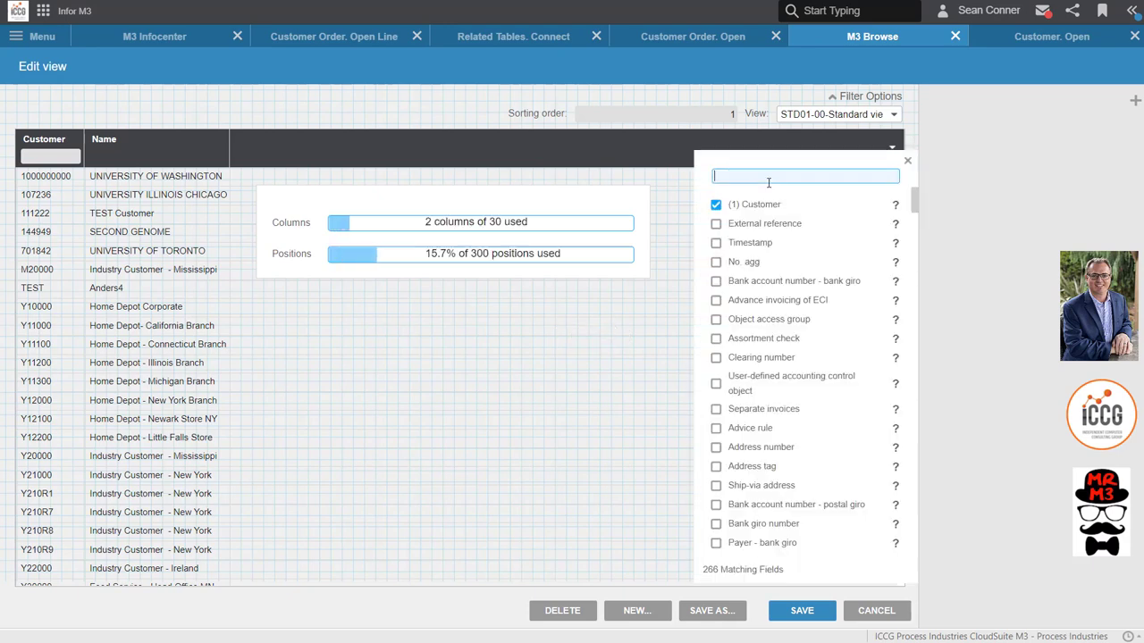
type("postal")
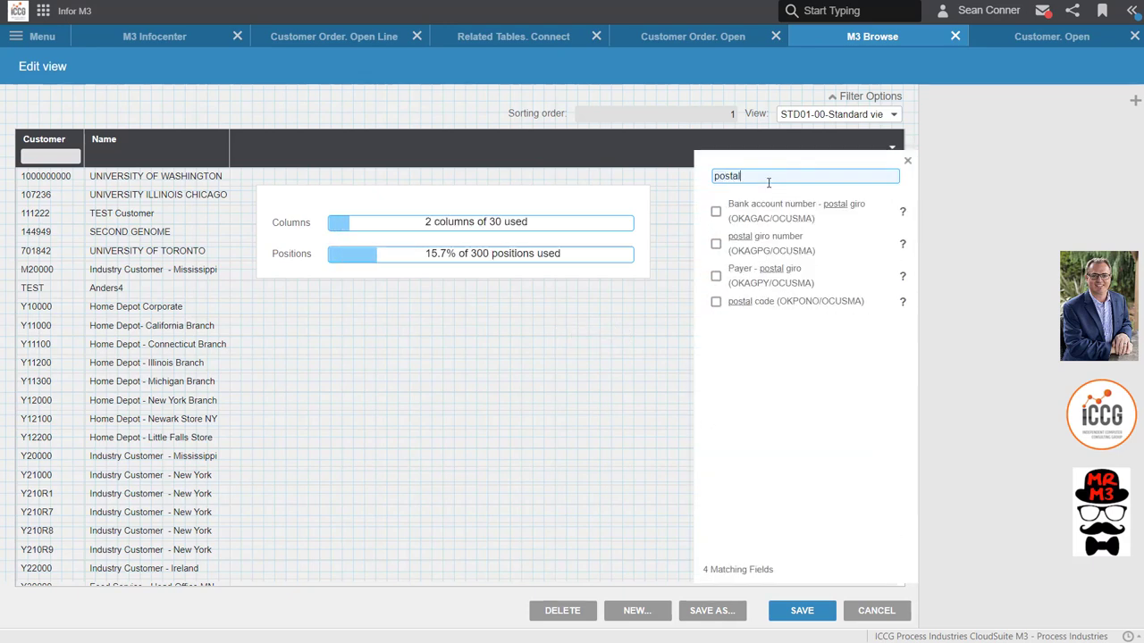
mouse_move(771, 203)
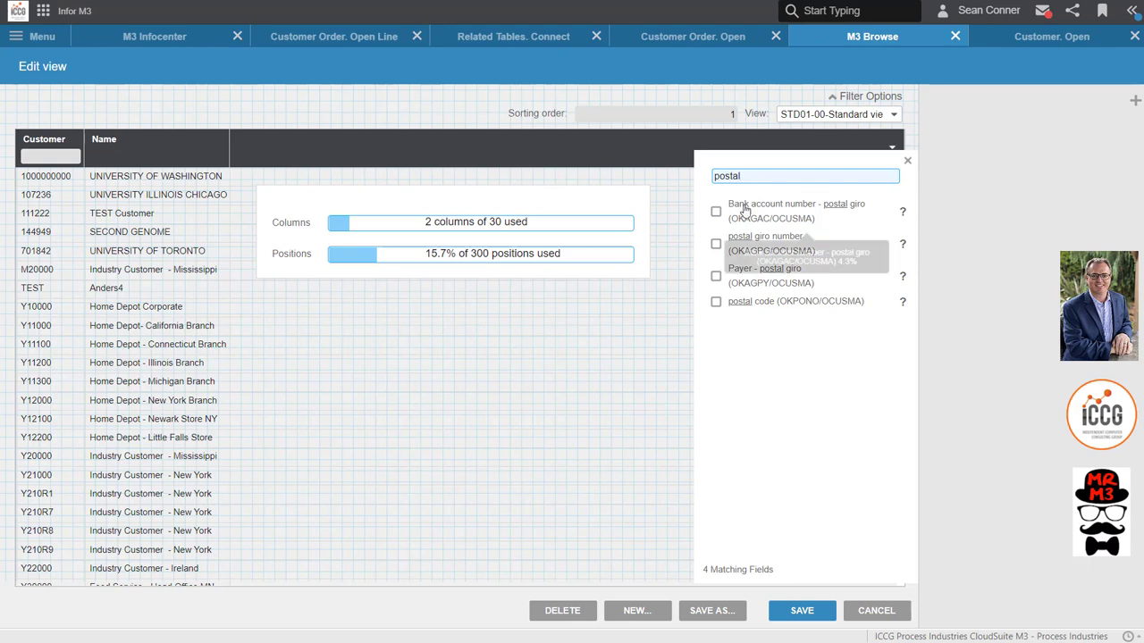
left_click(716, 301)
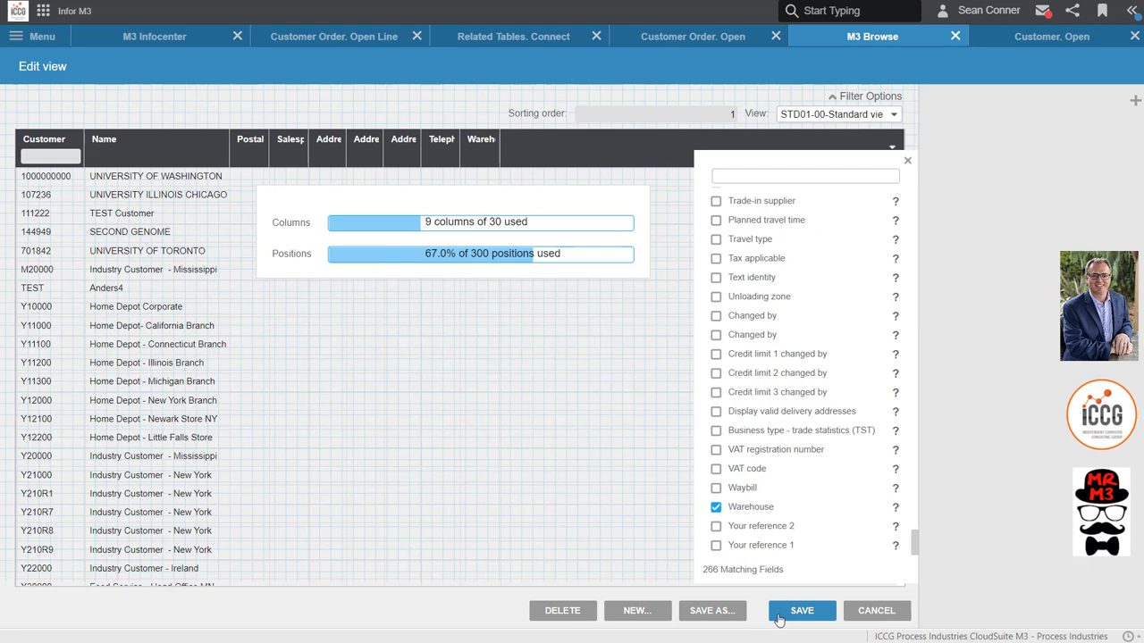
left_click(801, 610)
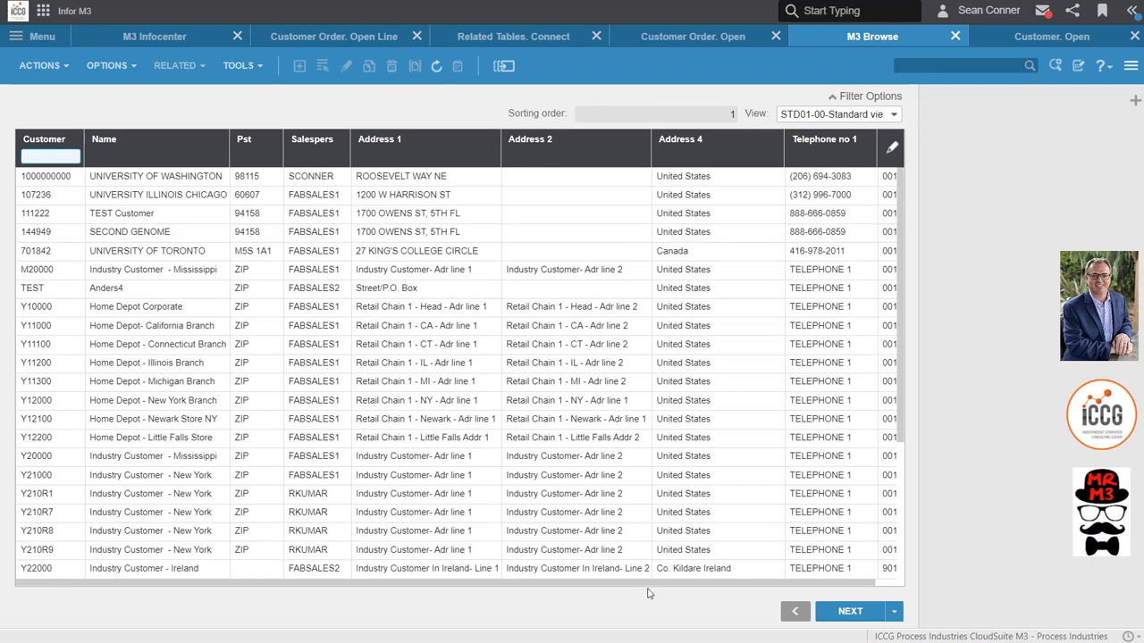
Search the customer browse for 'california', then for 'depot' to narrow it to the Home Depot customers
scroll("right", 3)
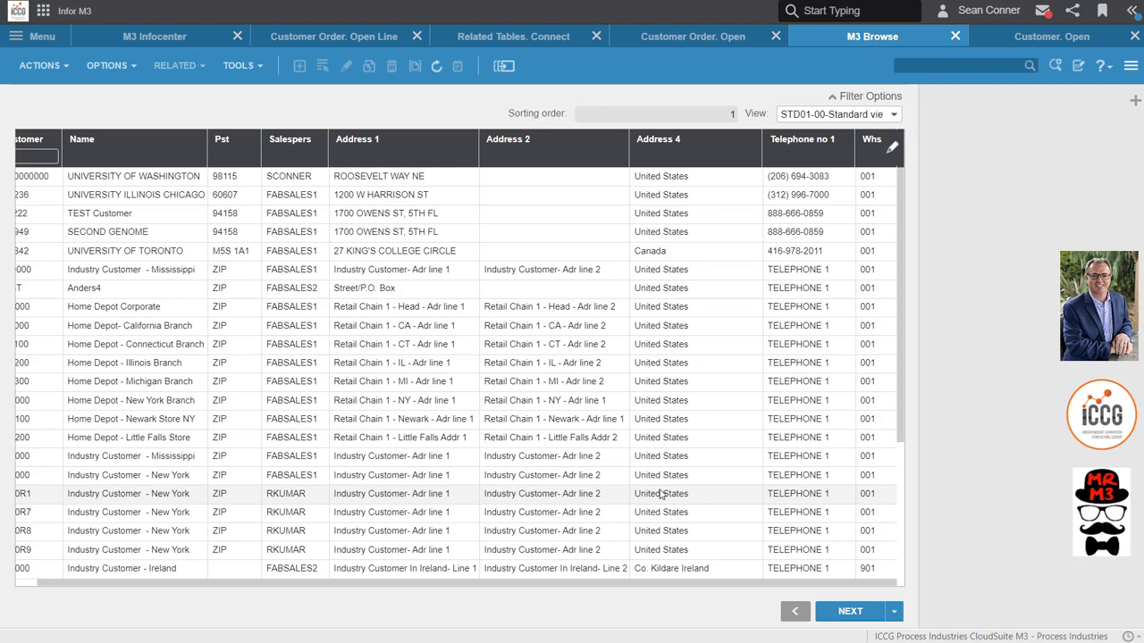
left_click(952, 66)
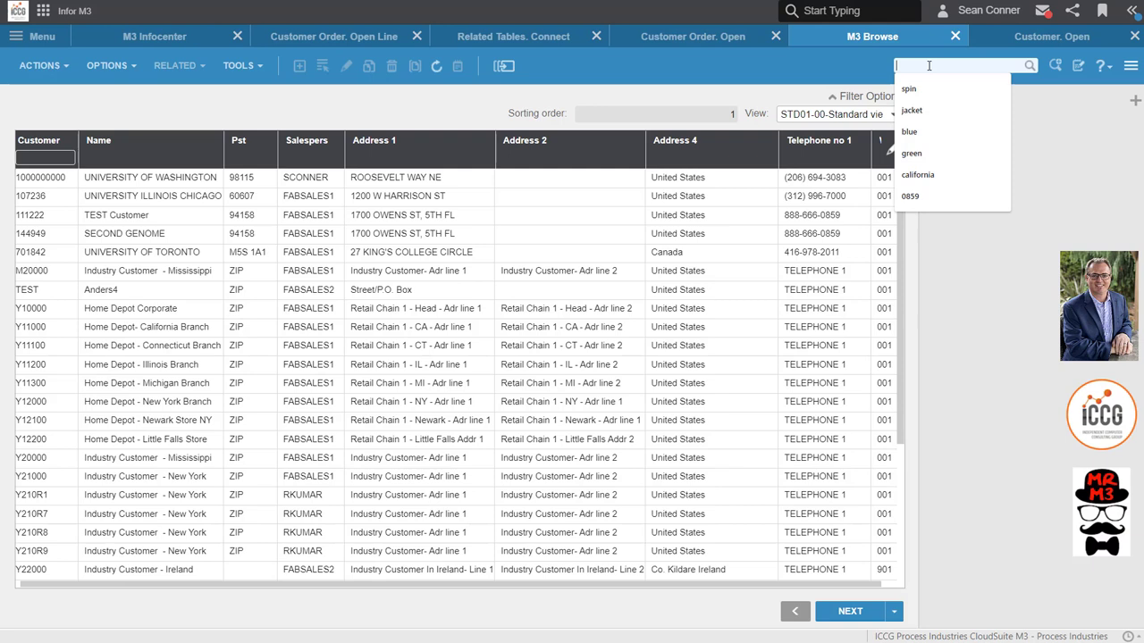
type("7000")
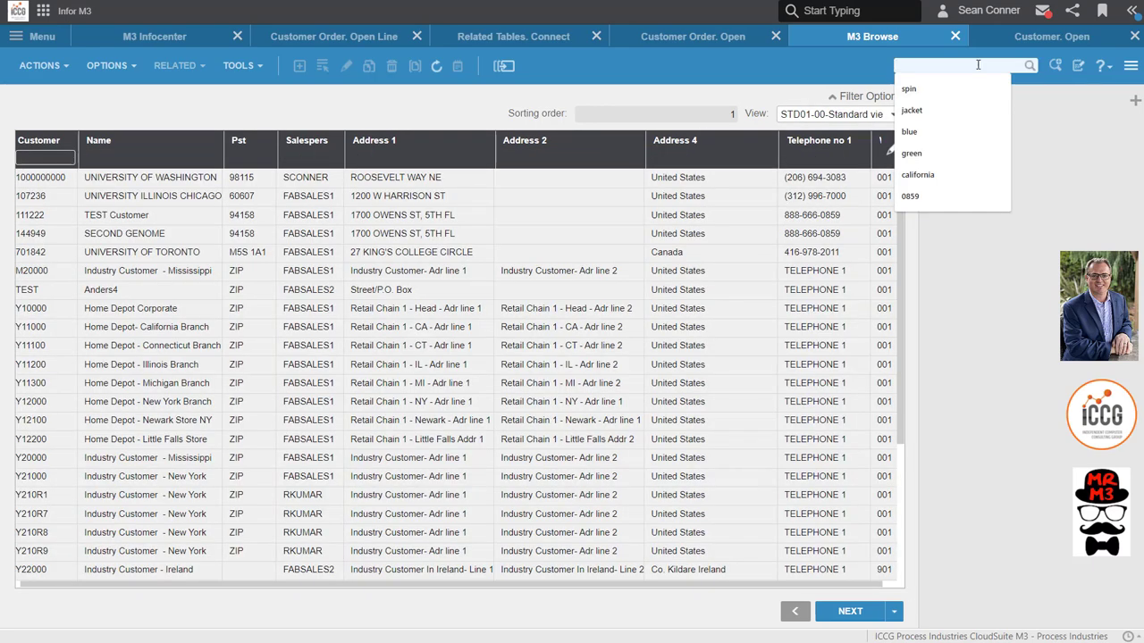
left_click(918, 174)
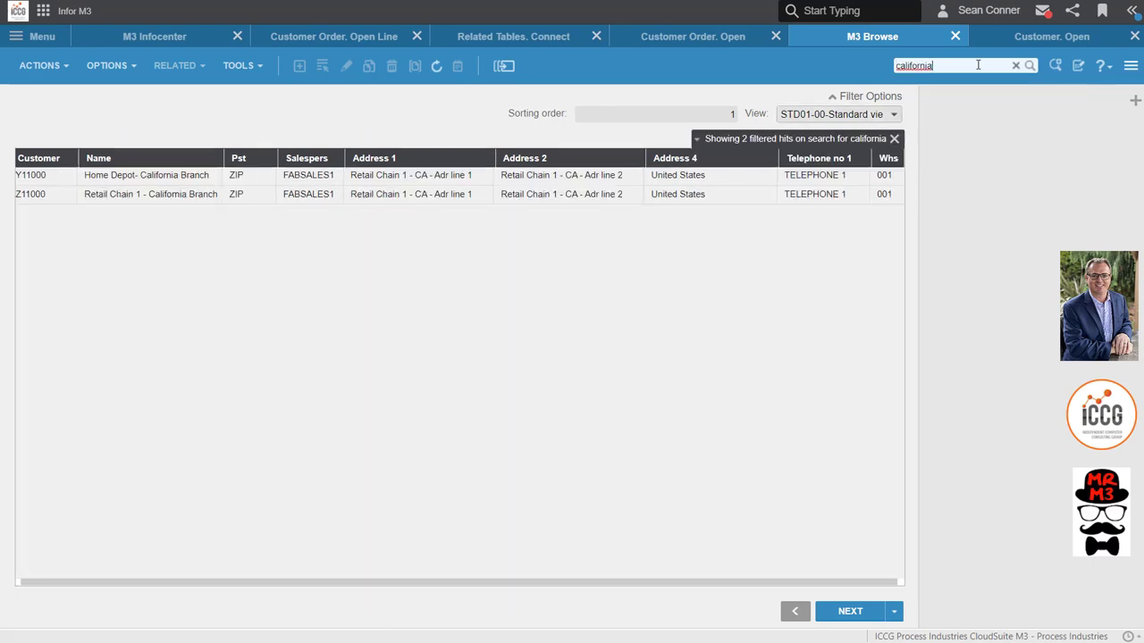
mouse_move(915, 97)
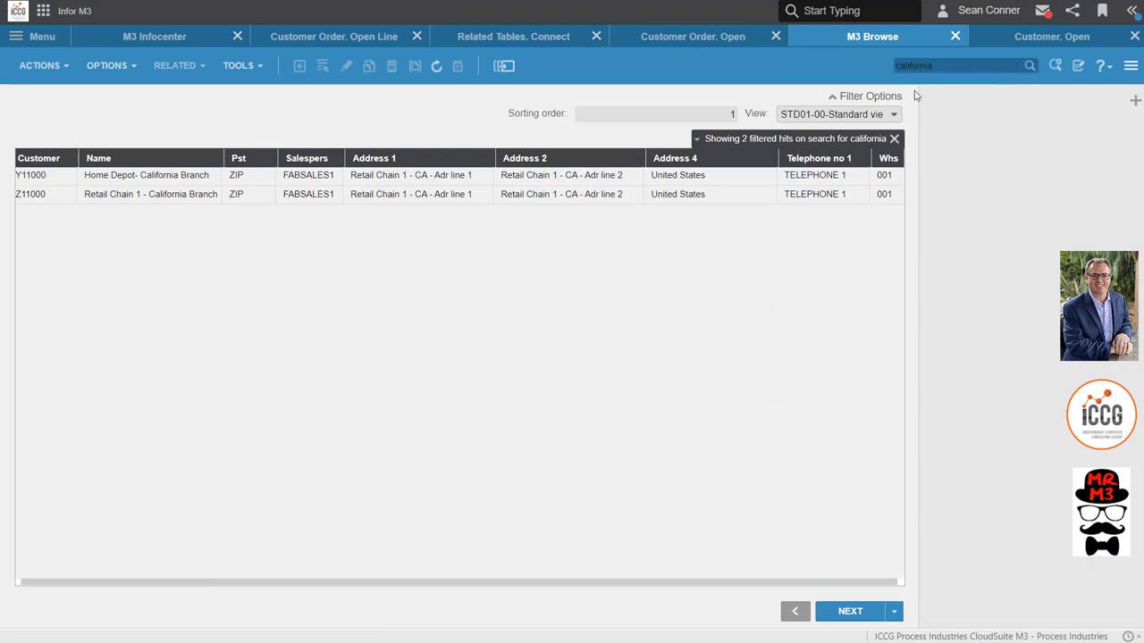
type("depot")
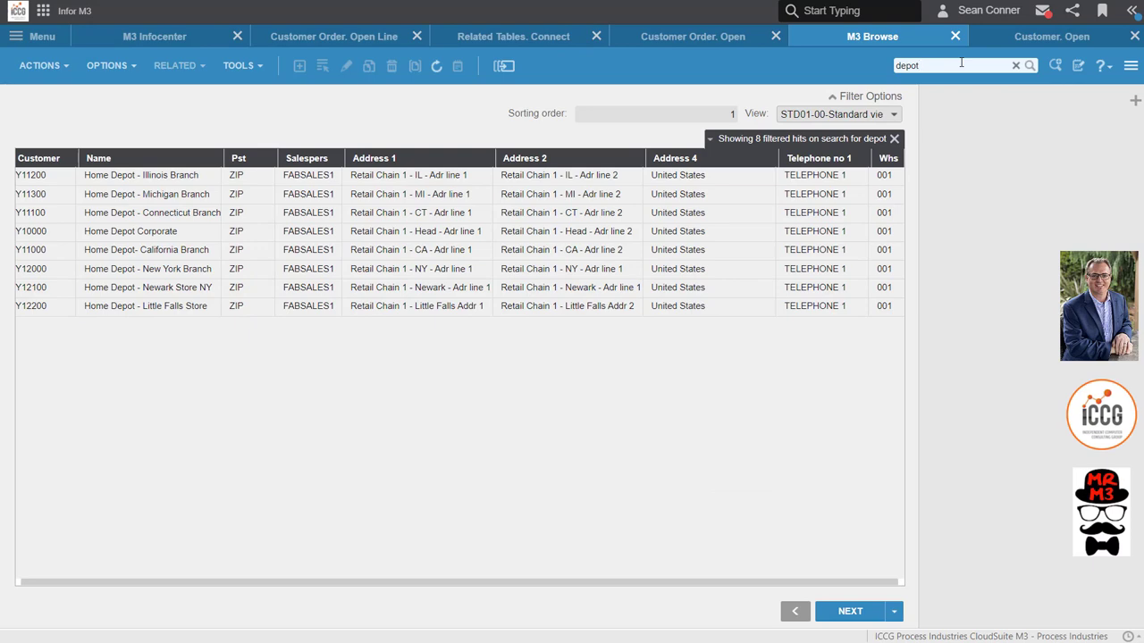
mouse_move(939, 143)
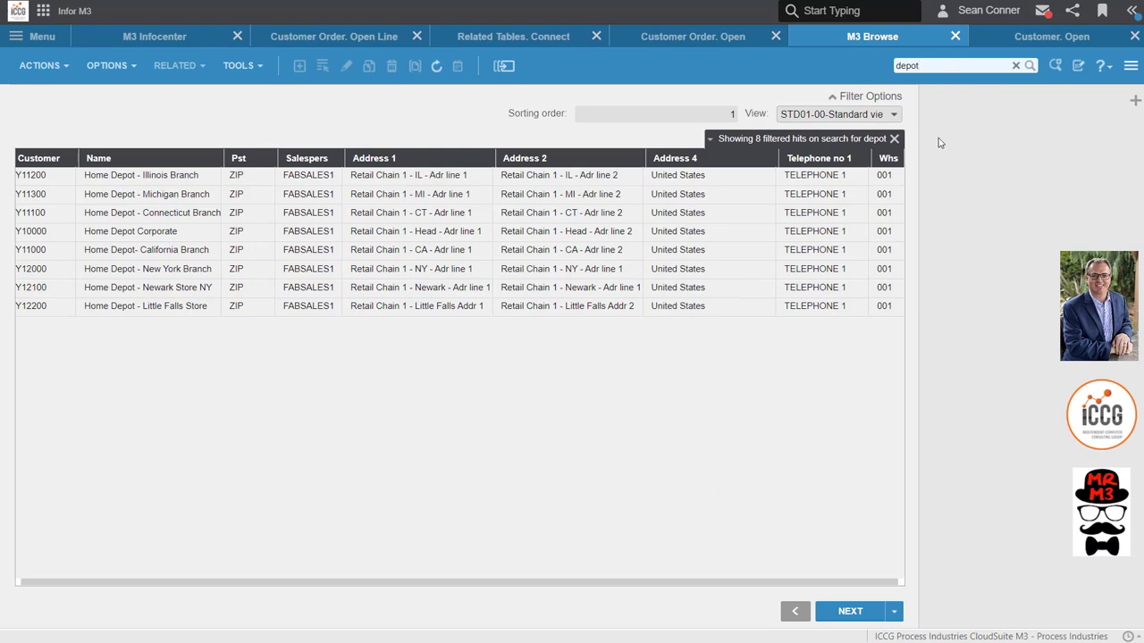
left_click(1015, 64)
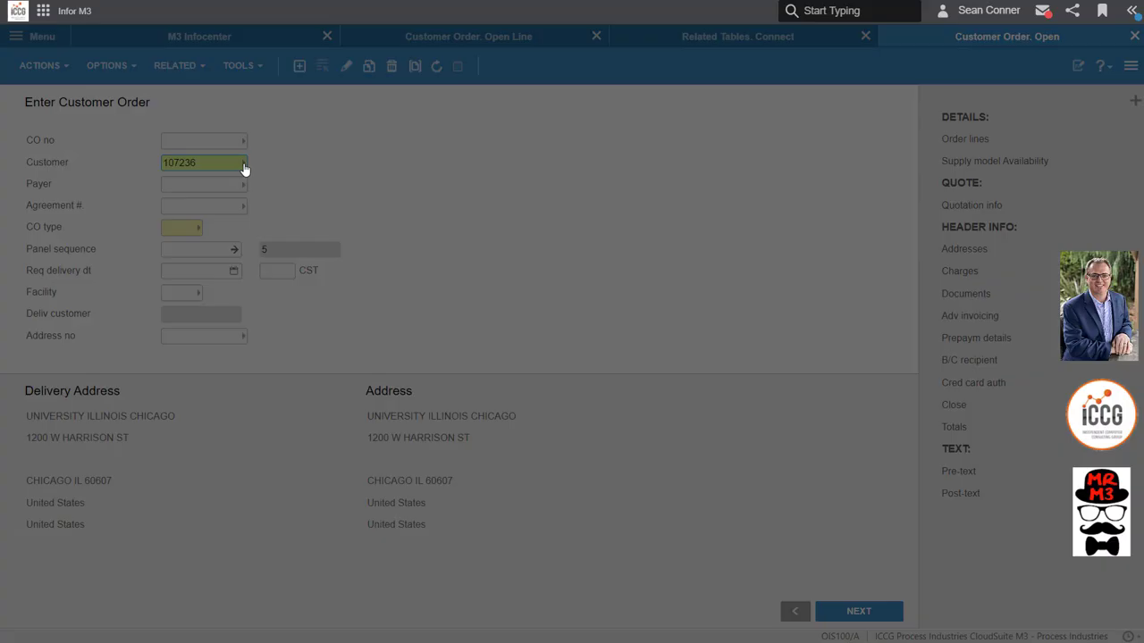
Look up customers matching UNIV and search 7000 in the lookup, landing on University of Illinois Chicago
type("UNIV")
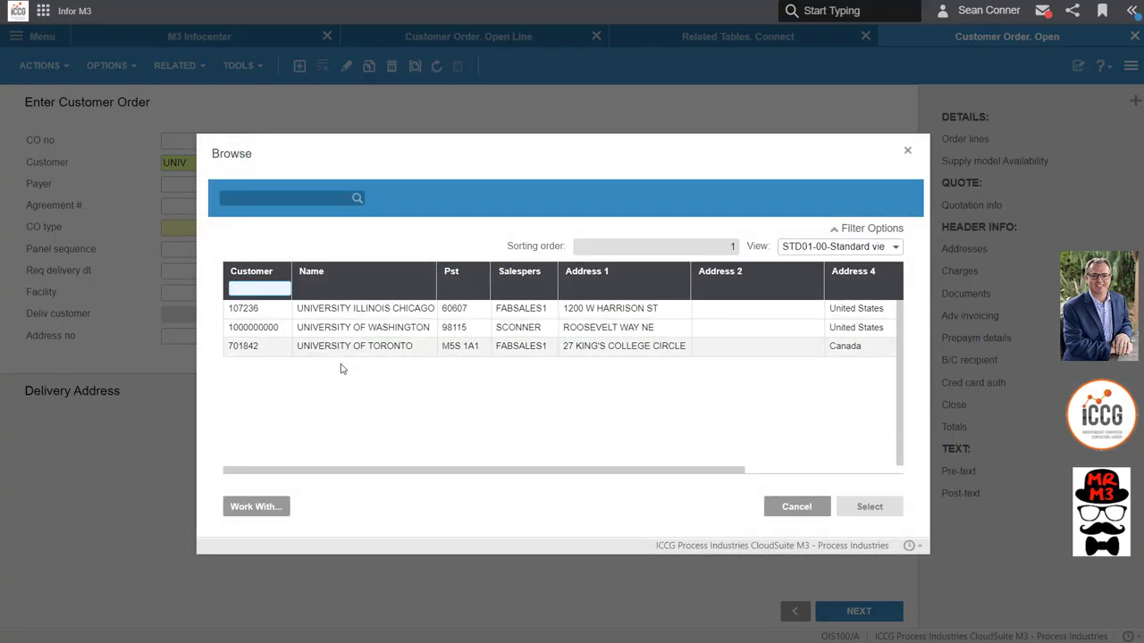
left_click(281, 198)
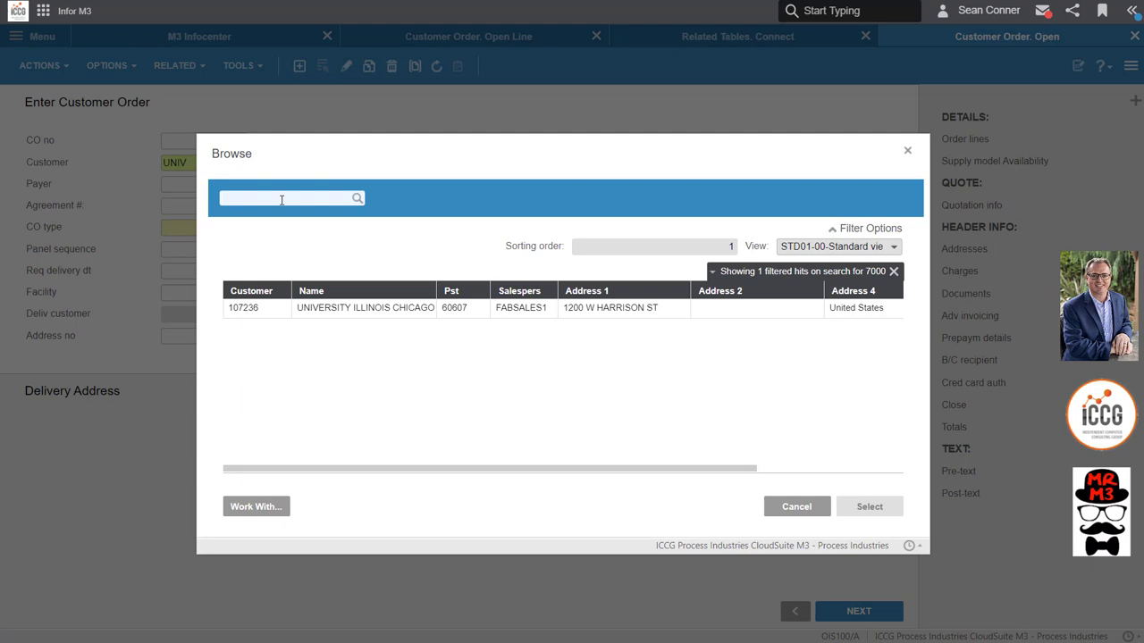
left_click(286, 198)
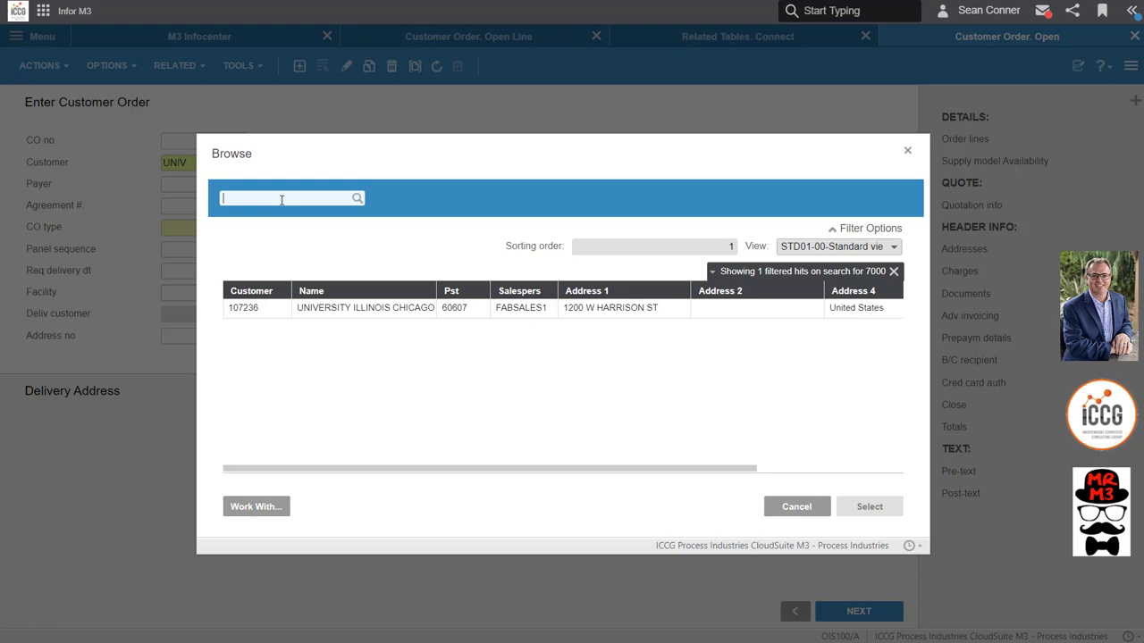
left_click(869, 506)
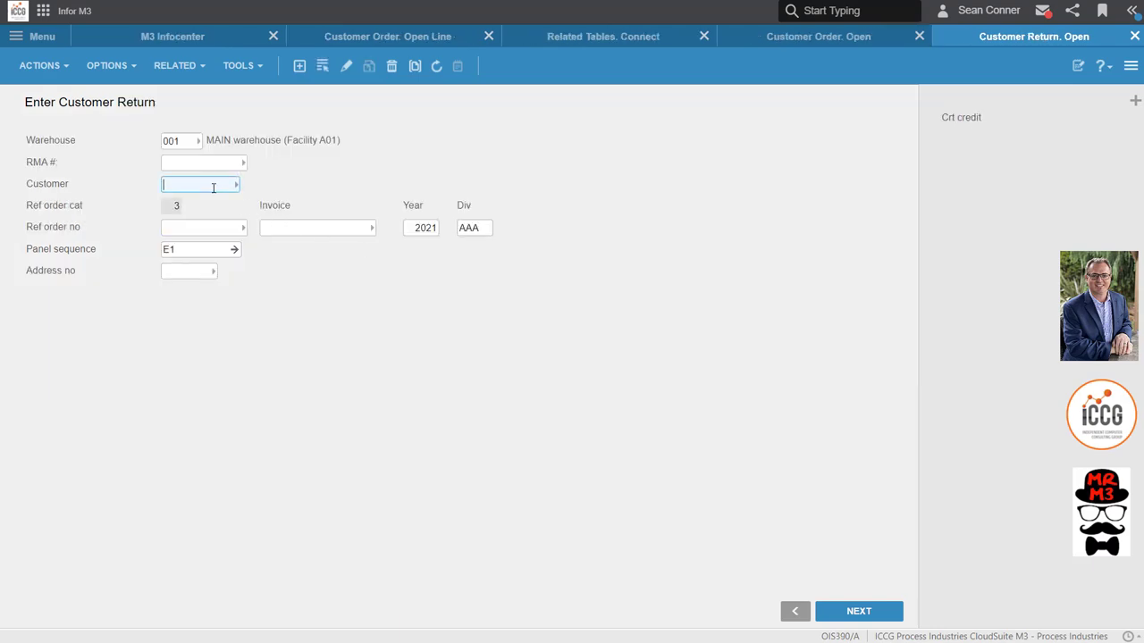
left_click(242, 184)
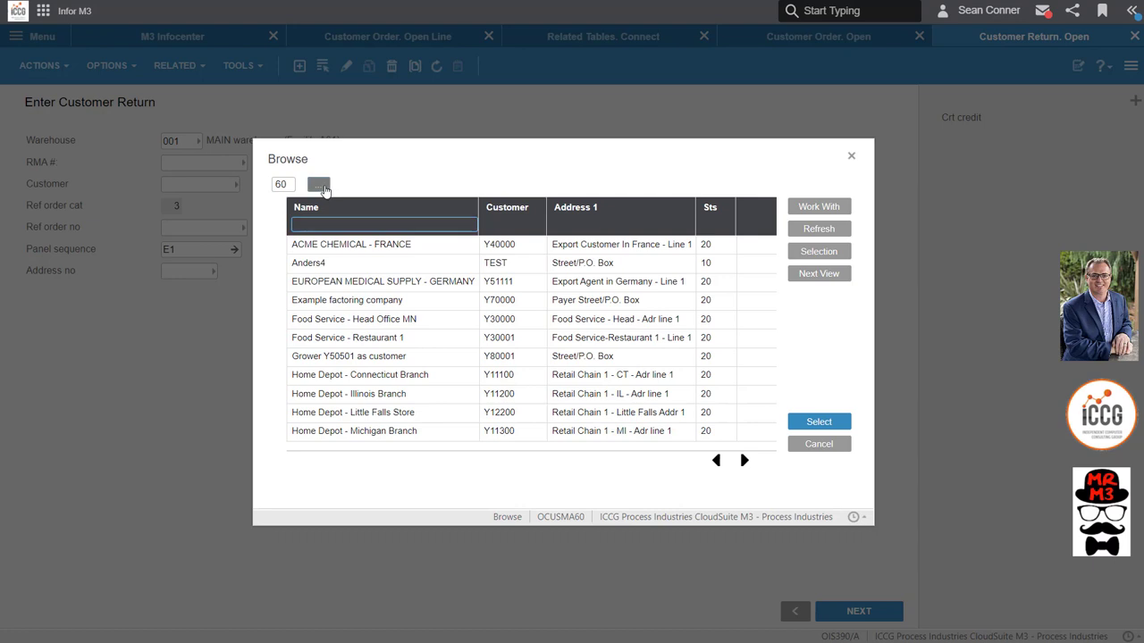
left_click(319, 184)
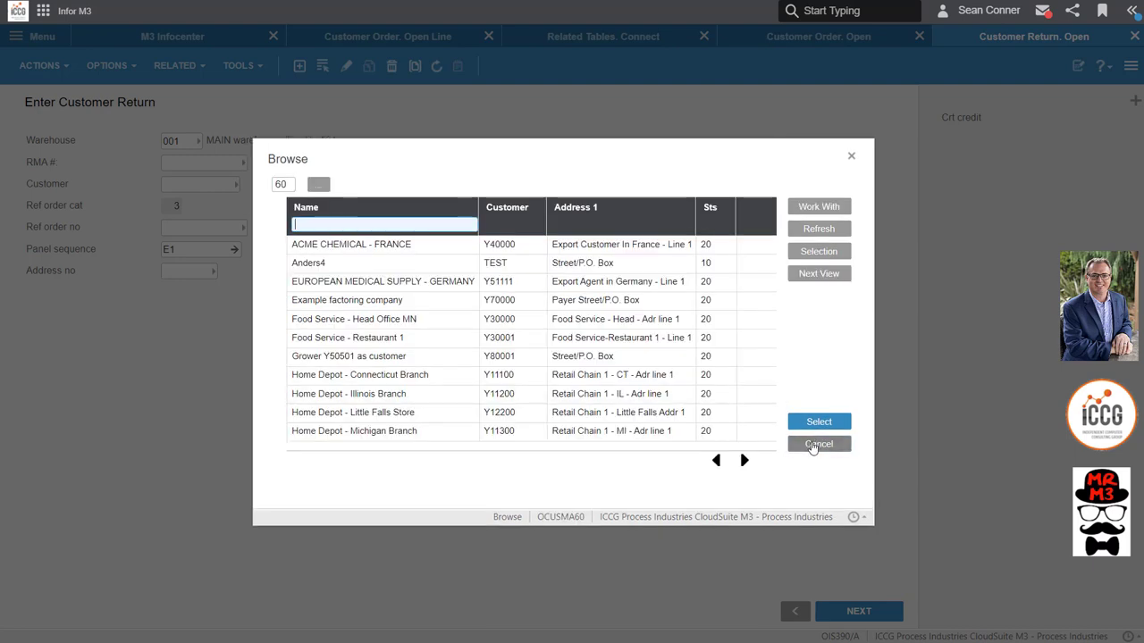
left_click(817, 444)
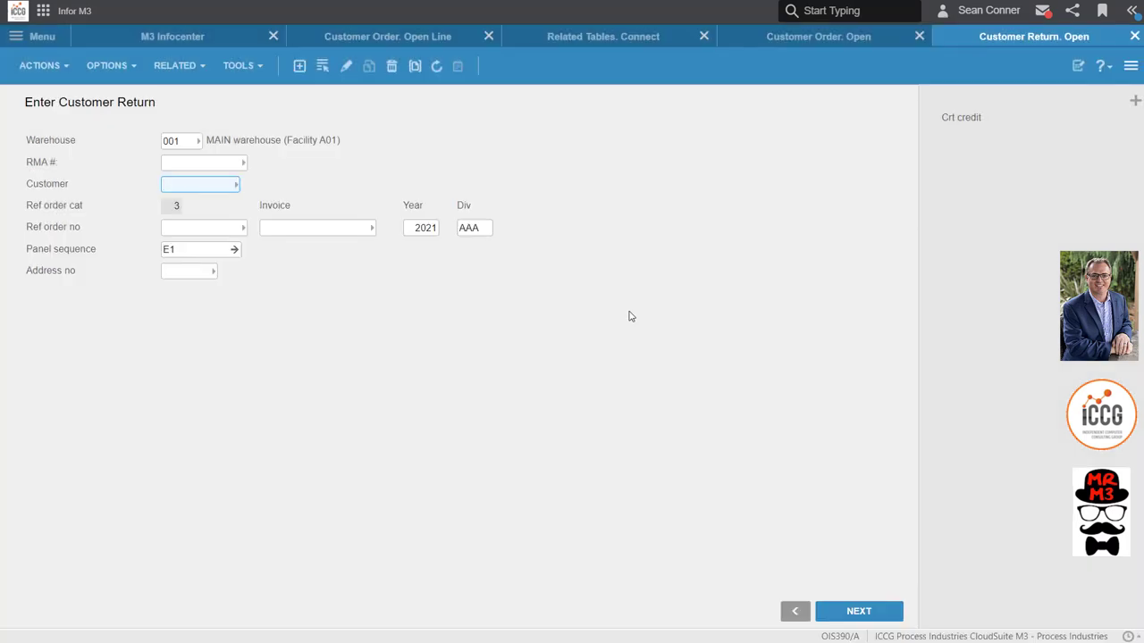
left_click(603, 36)
type("MNS175")
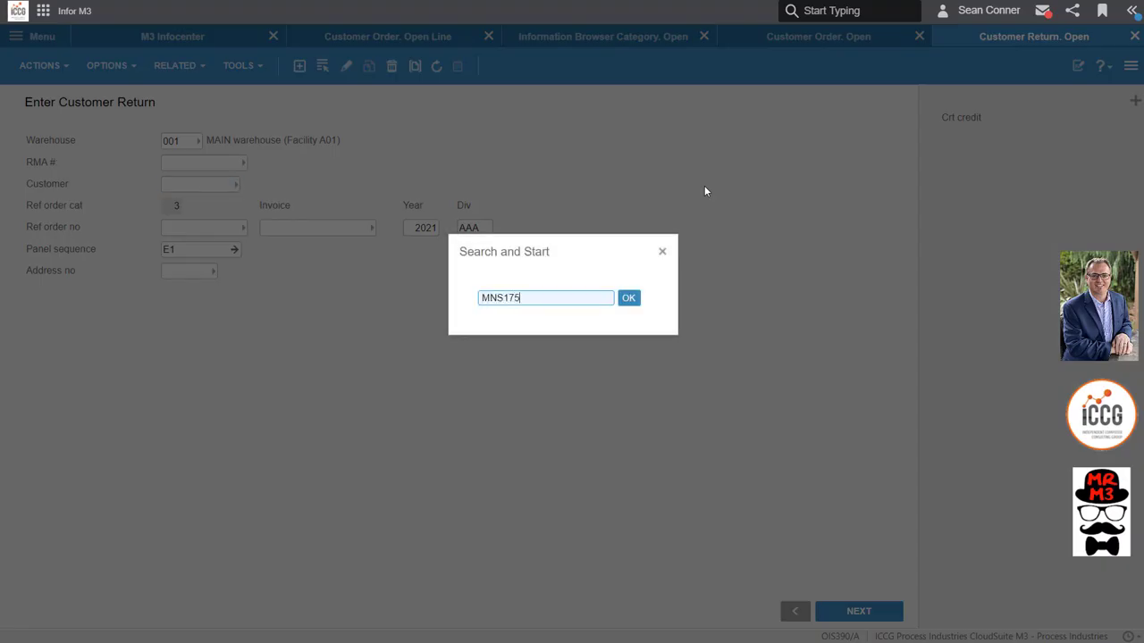
In MNS175 filtered to OIS3, create a Returns Customer Browse record for OCUSMA00 in OIS390
left_click(628, 297)
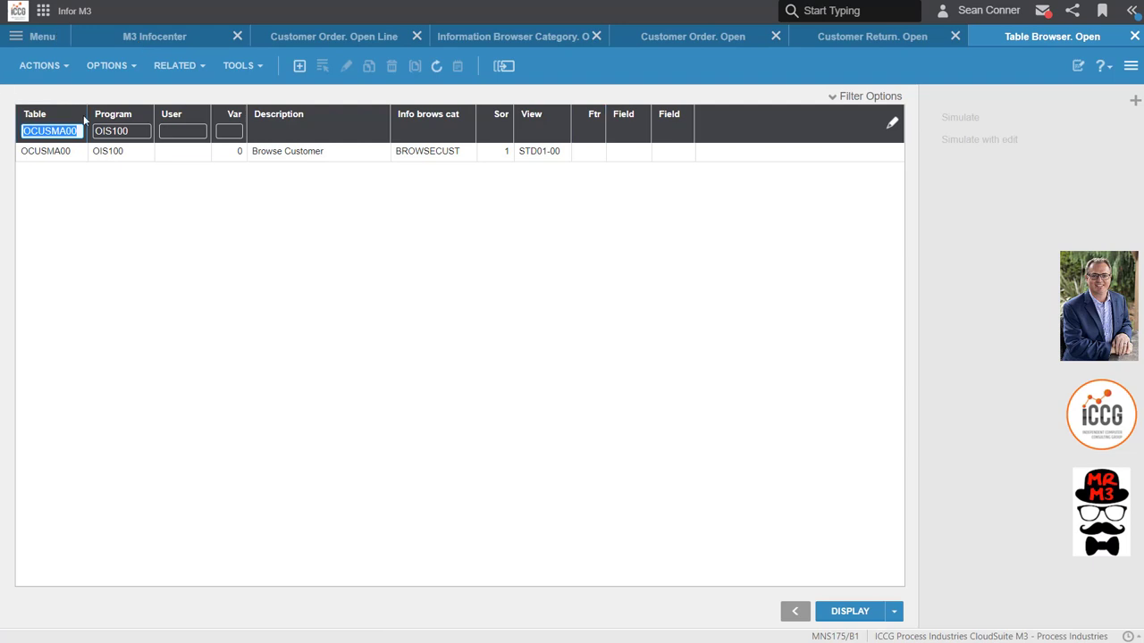
left_click(121, 132)
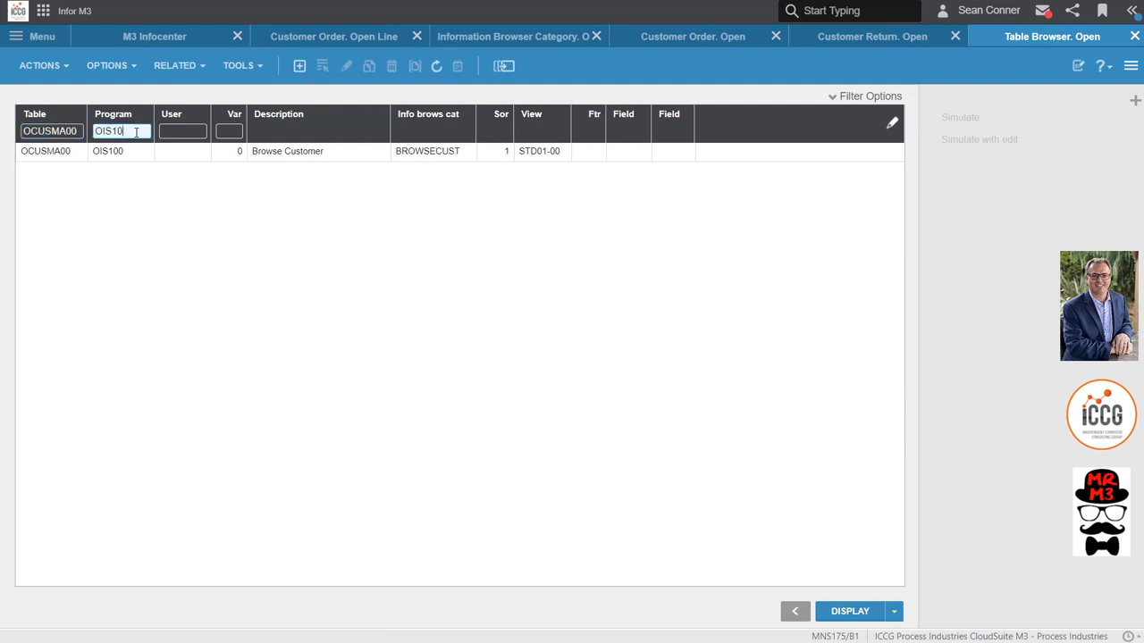
type("OIS3")
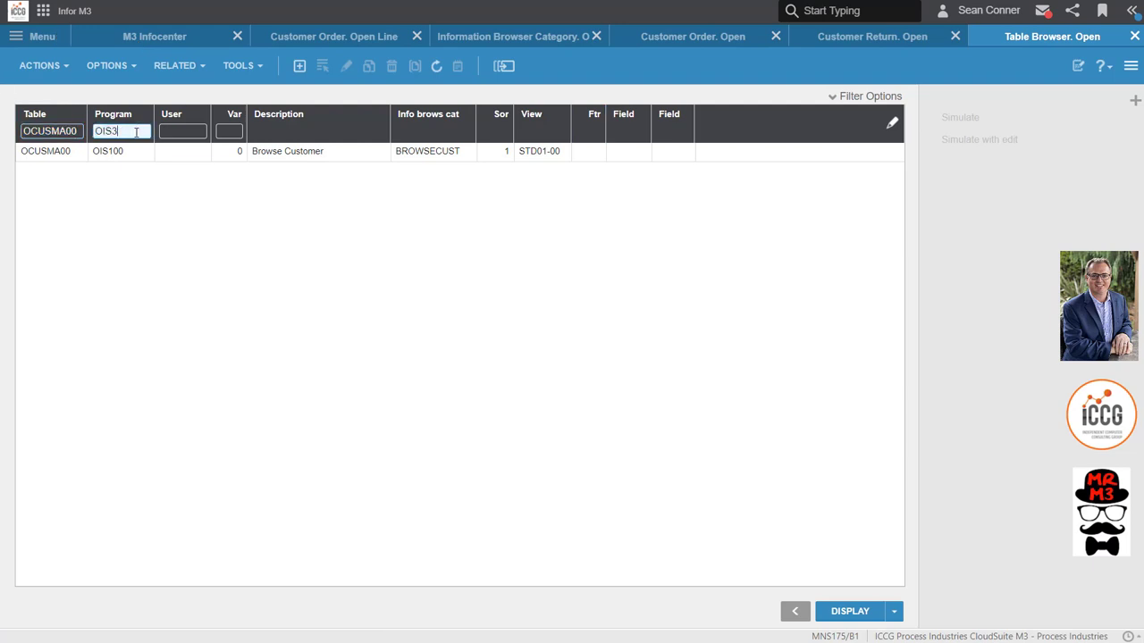
left_click(848, 611)
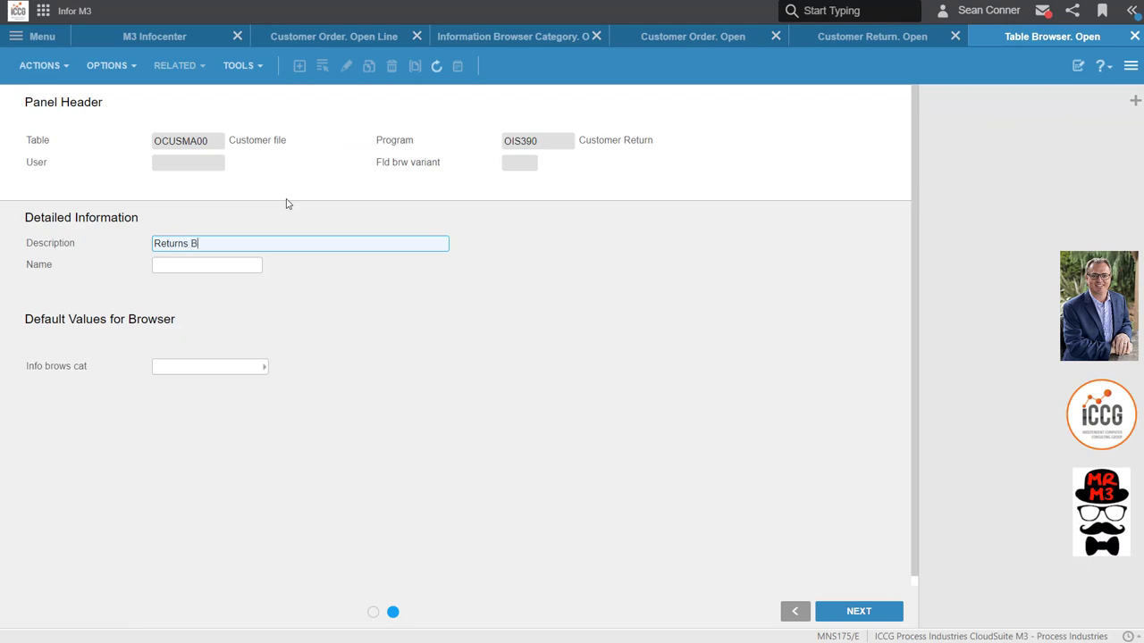
left_click(857, 611)
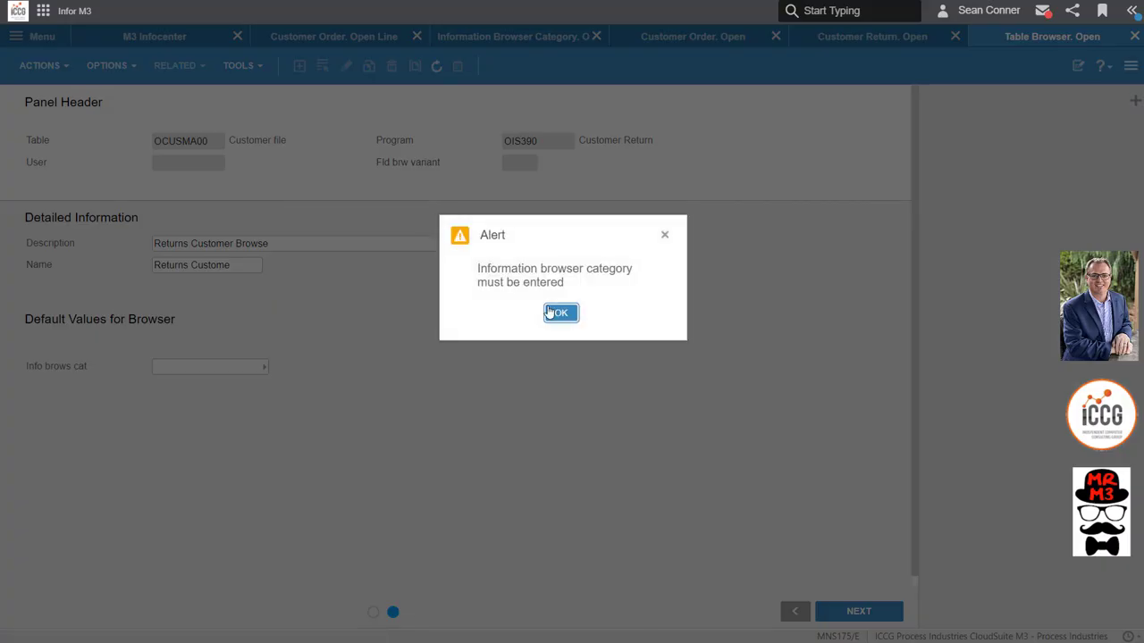
left_click(560, 313)
type("BROWSECUST")
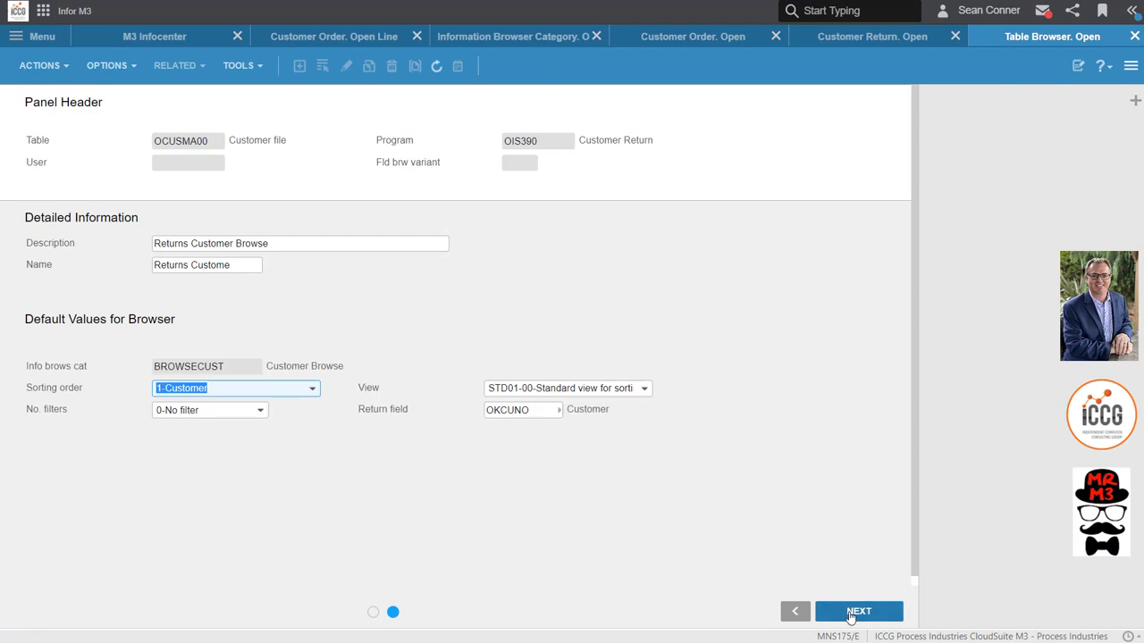
Set the info browse category to BROWSECUST, save the record, and return to Customer Return entry
left_click(857, 611)
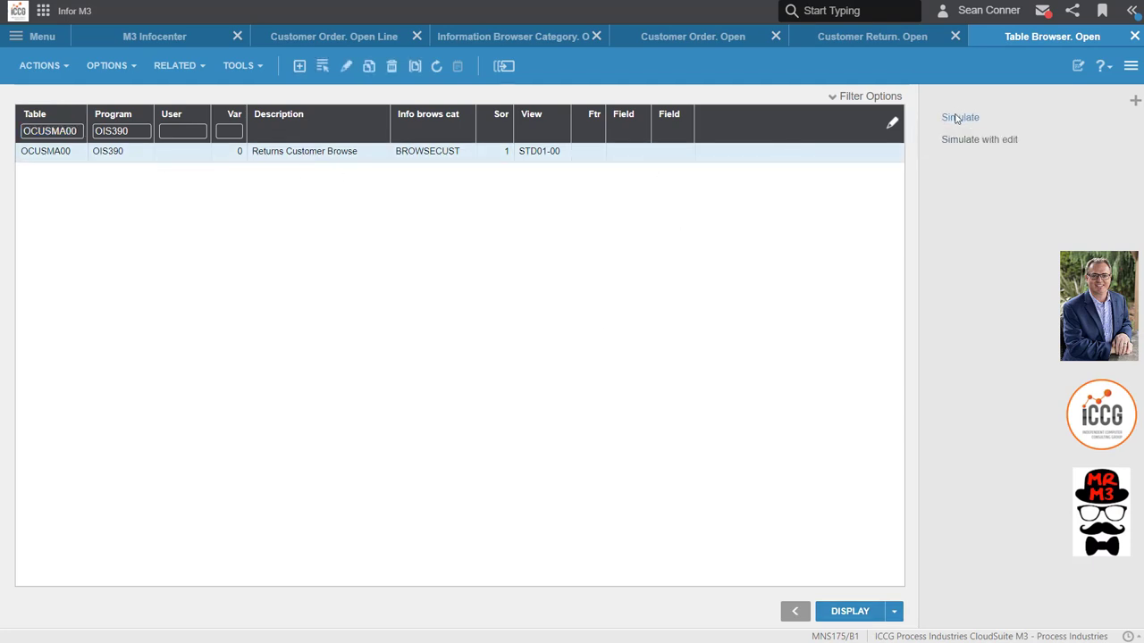
left_click(849, 611)
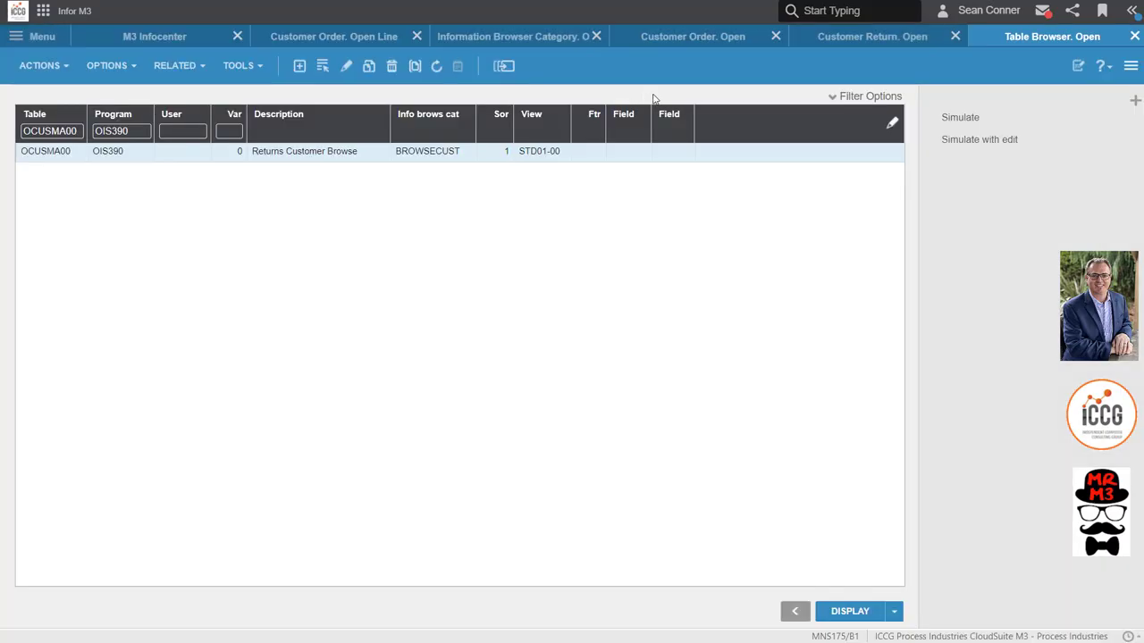
left_click(871, 37)
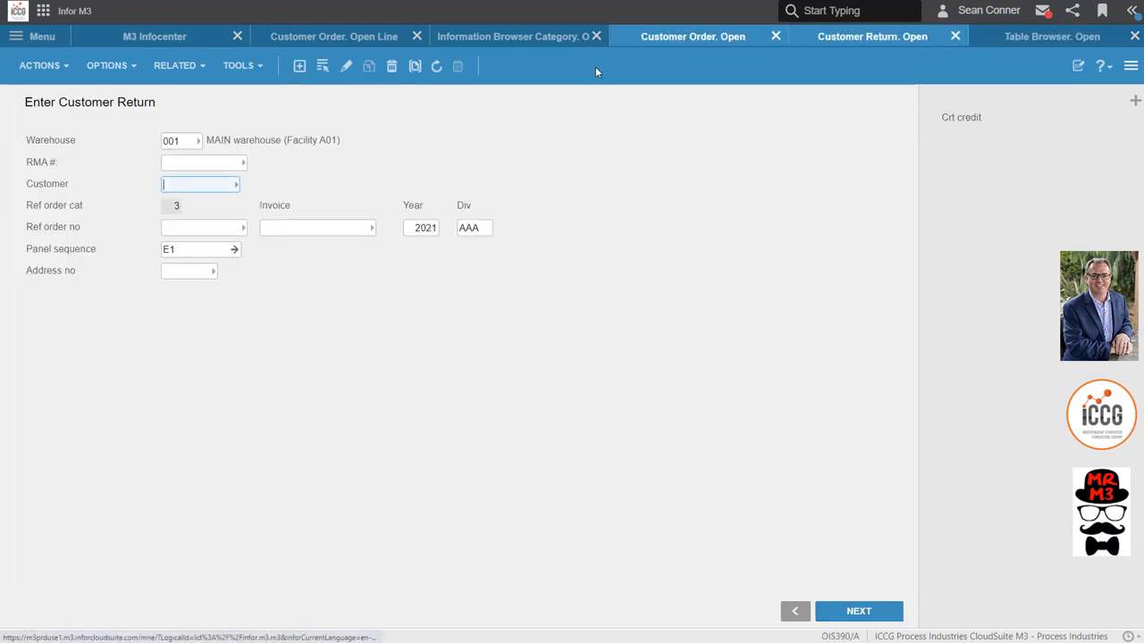
Close the order programs and show the Customer Service - ICCG homepage
left_click(236, 183)
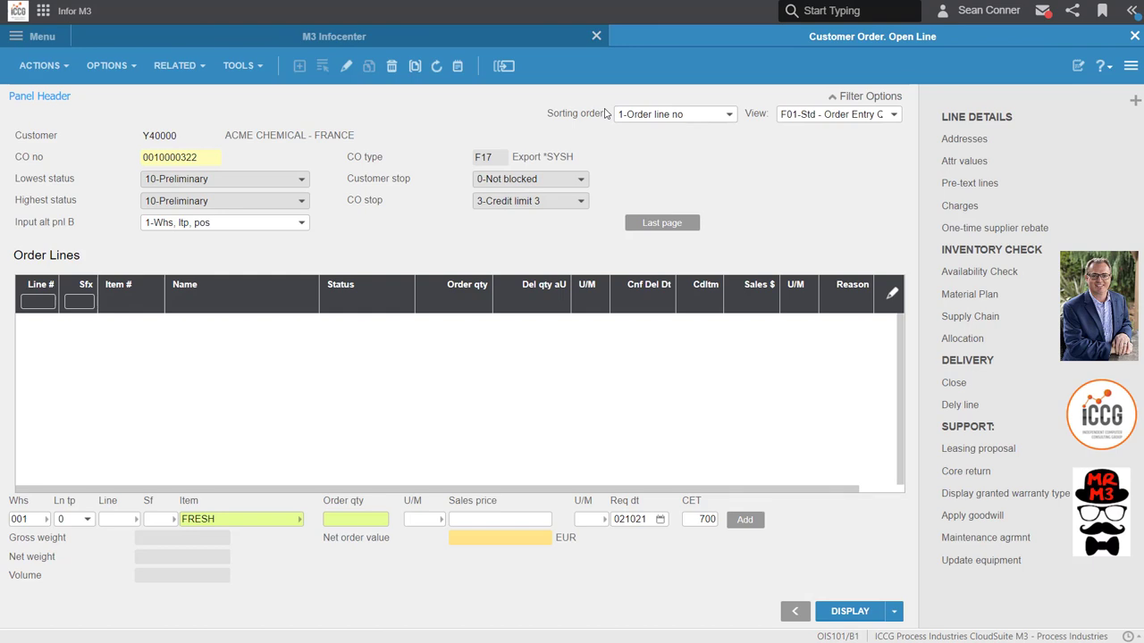
left_click(595, 36)
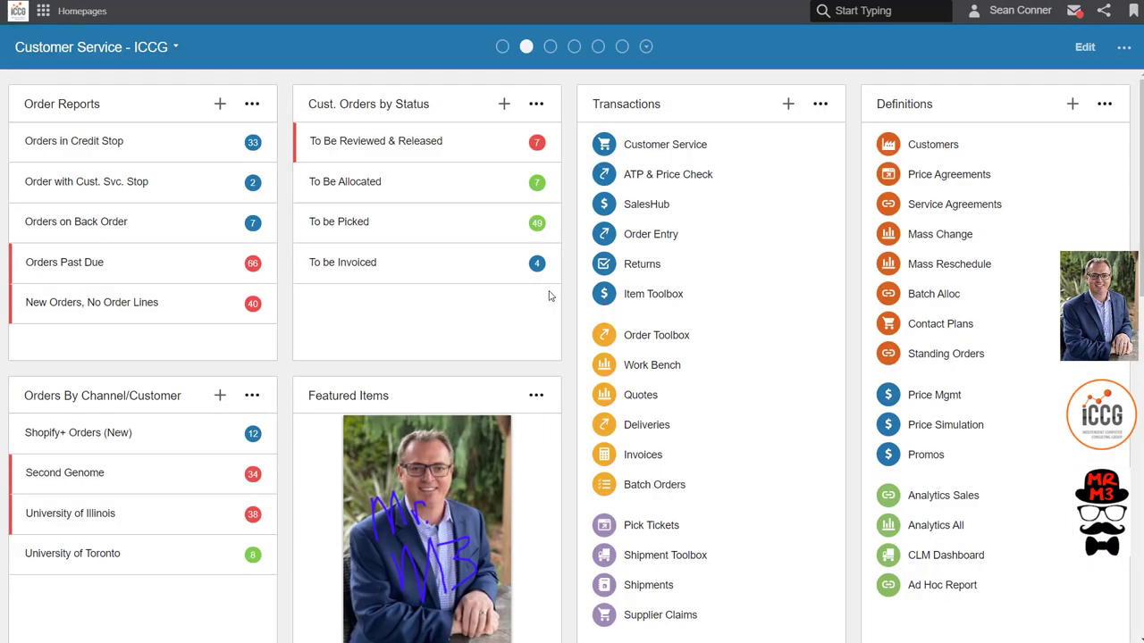